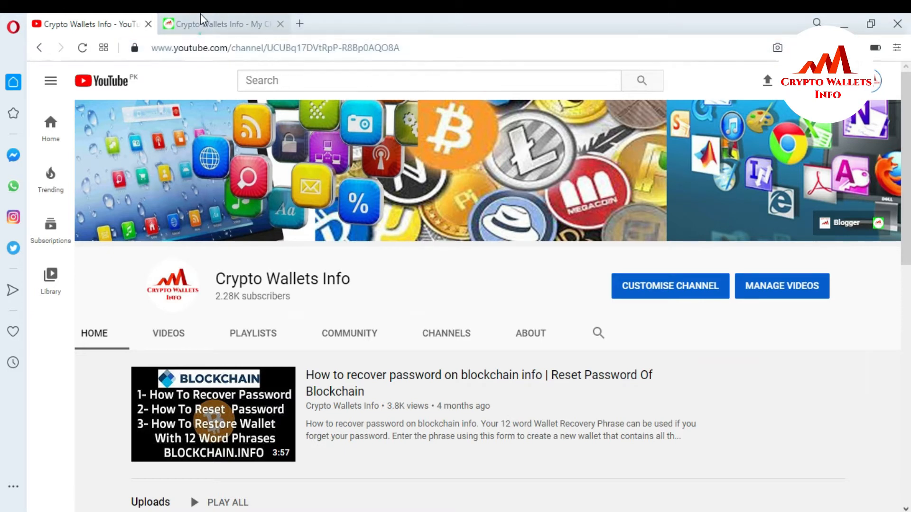
# Step: Enter the six-digit passcode to unlock Trust Wallet's Multi-Coin Wallet 1
pyautogui.click(218, 24)
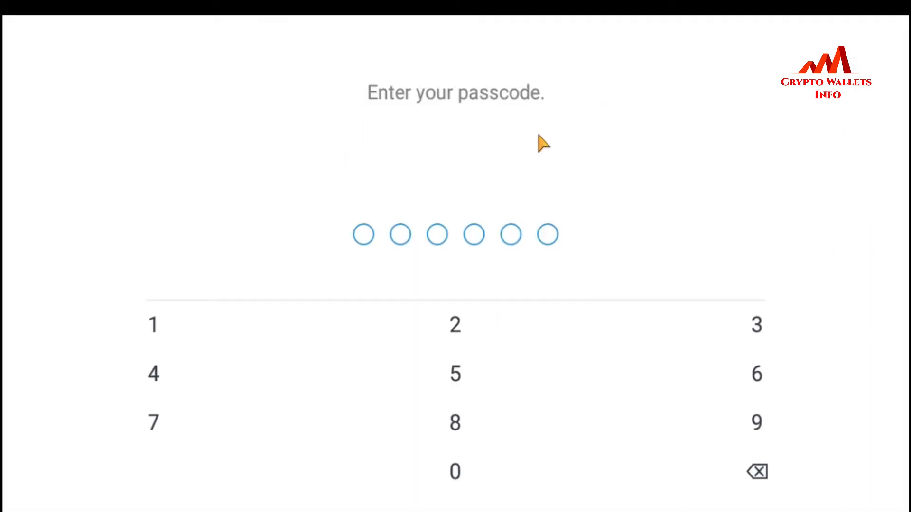
pyautogui.moveTo(243, 191)
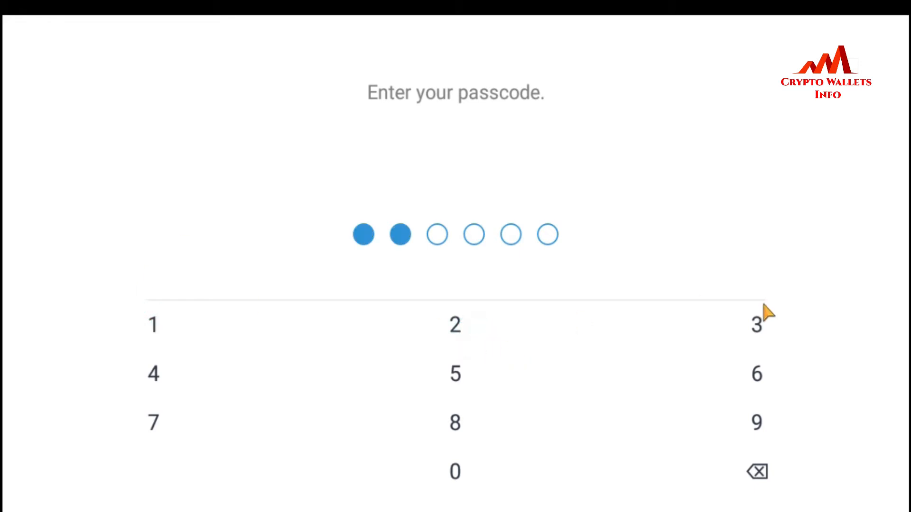
pyautogui.click(152, 373)
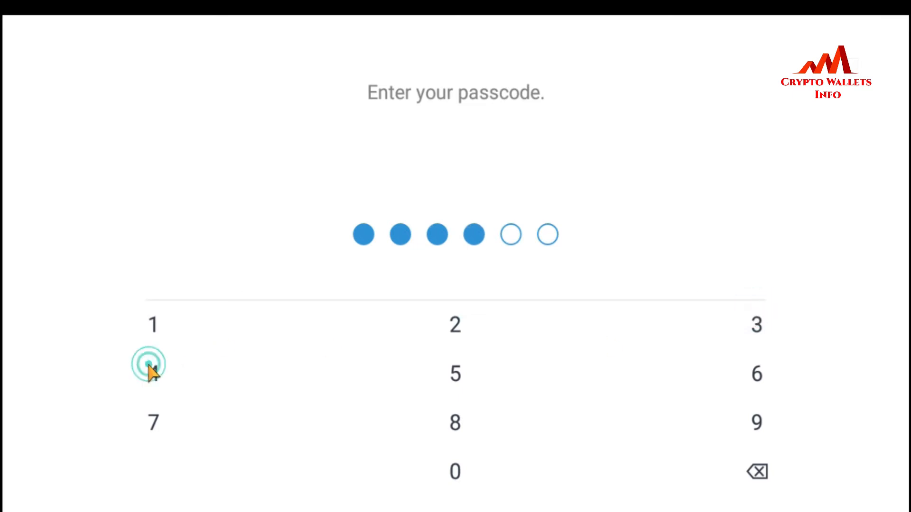
pyautogui.click(757, 374)
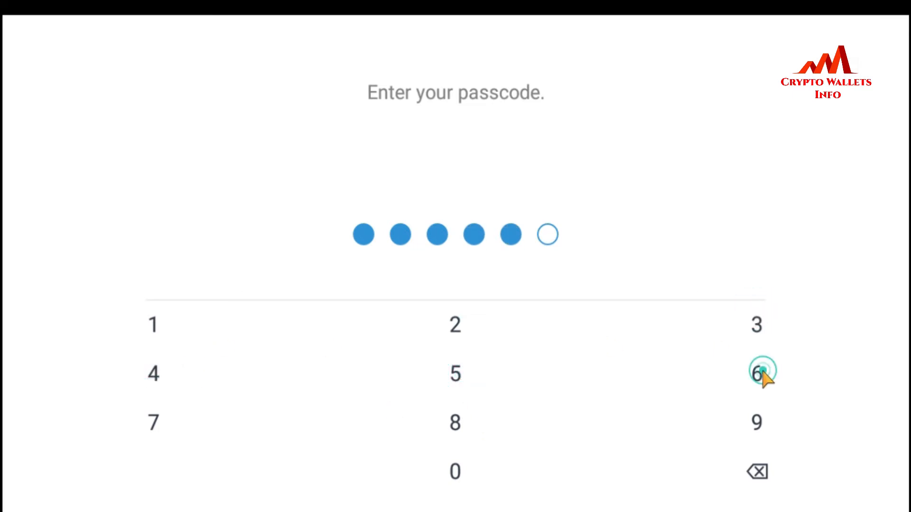
pyautogui.click(757, 372)
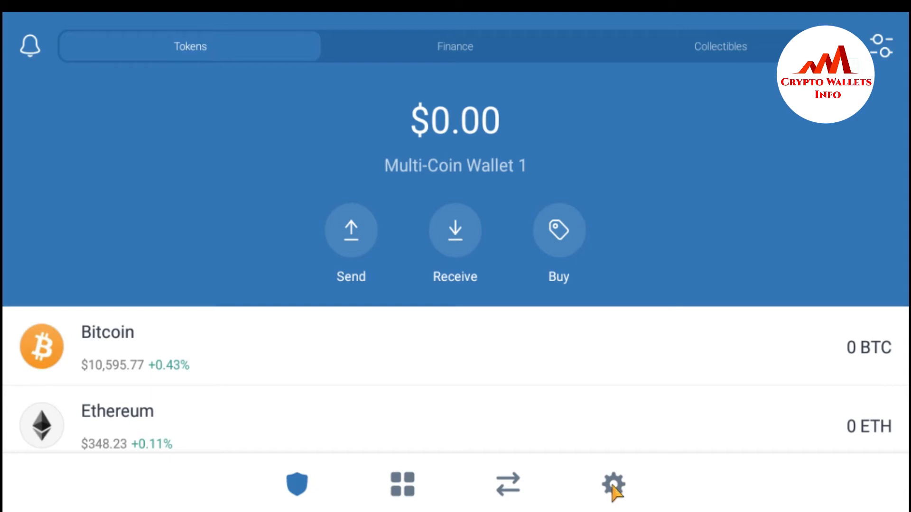
# Step: Go to Settings and open the options for Multi-Coin Wallet 1
pyautogui.click(613, 484)
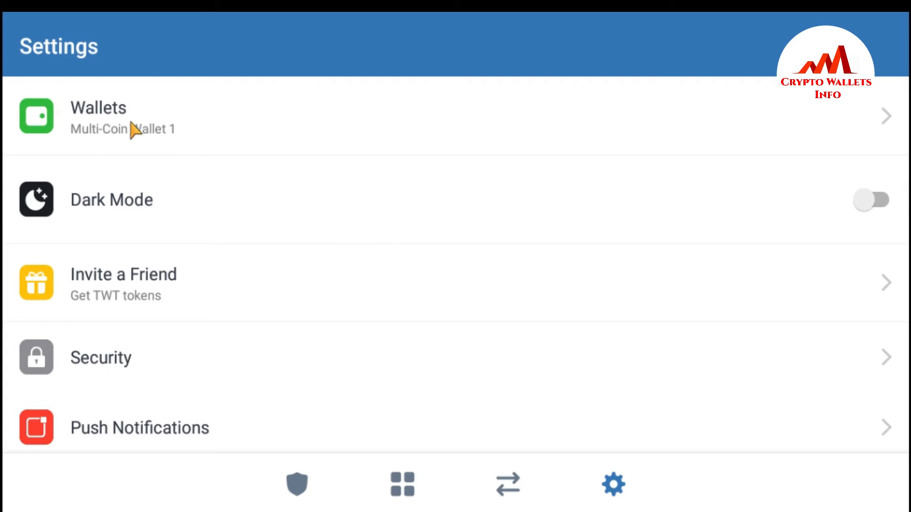
pyautogui.moveTo(170, 124)
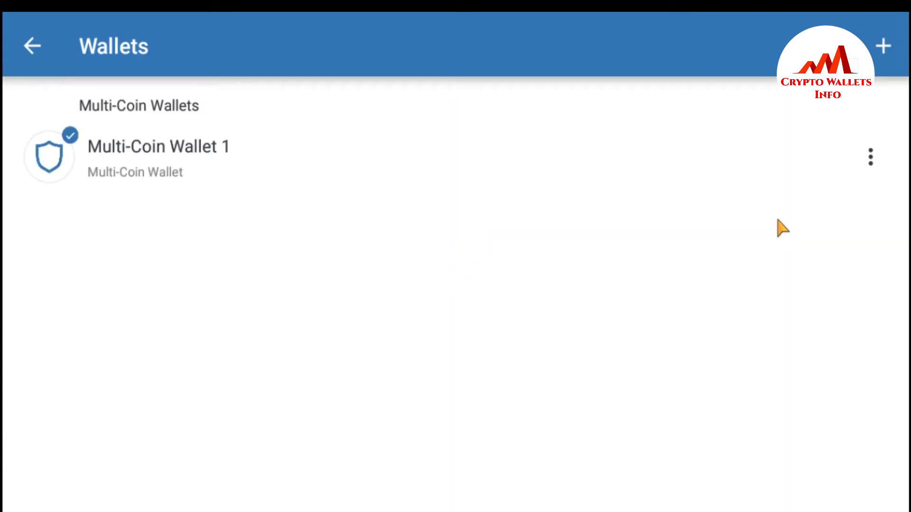
pyautogui.moveTo(878, 169)
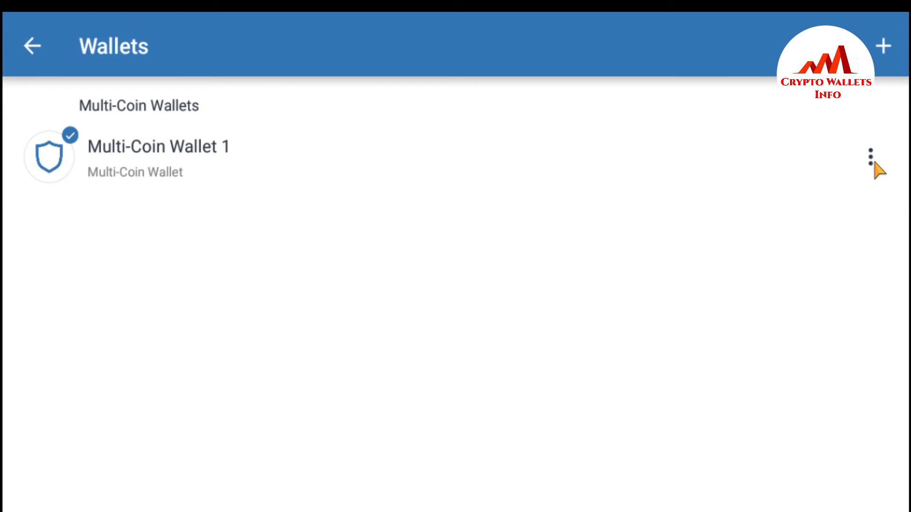
pyautogui.click(870, 157)
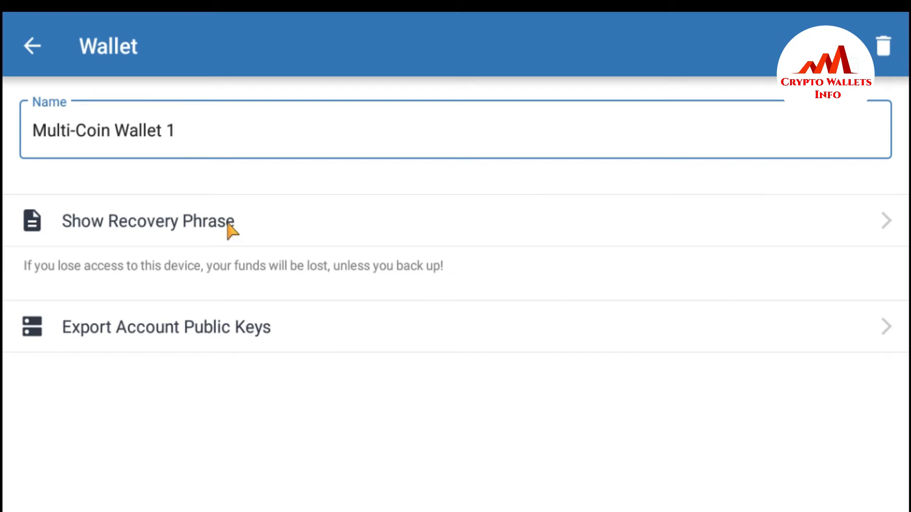
pyautogui.moveTo(88, 241)
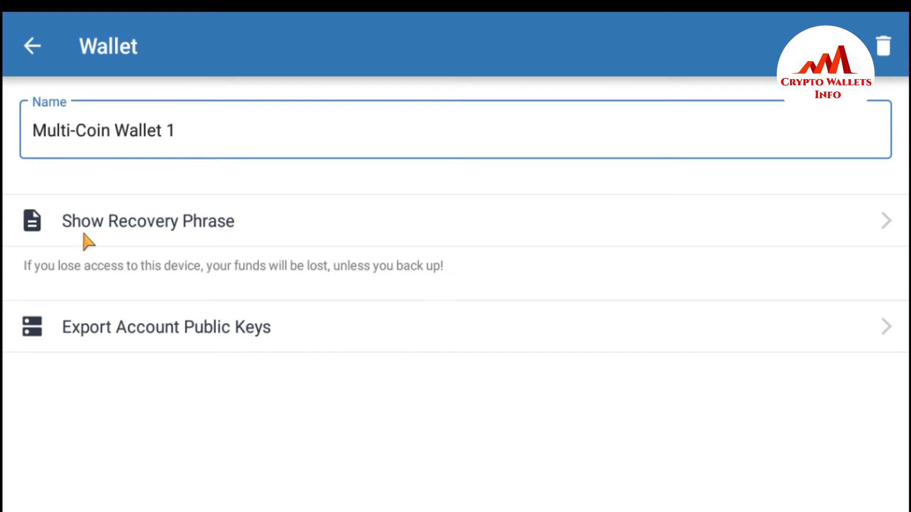
pyautogui.moveTo(76, 290)
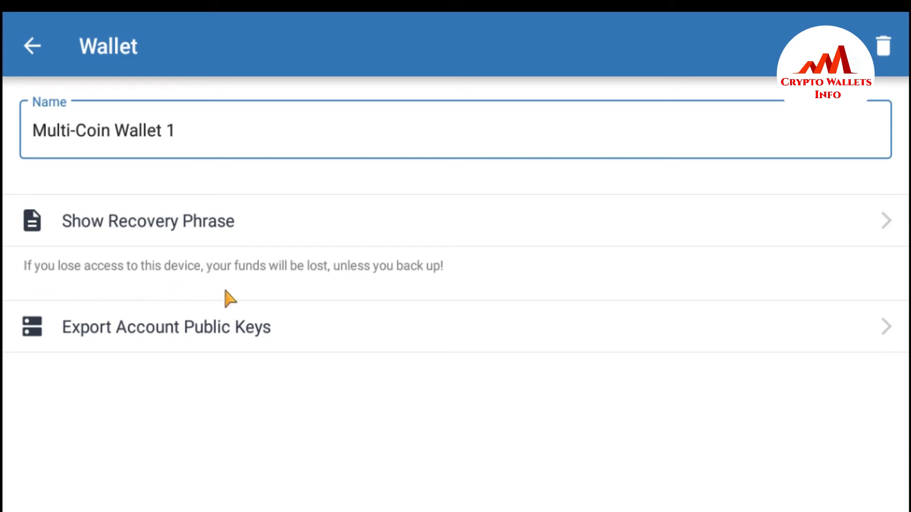
pyautogui.moveTo(373, 291)
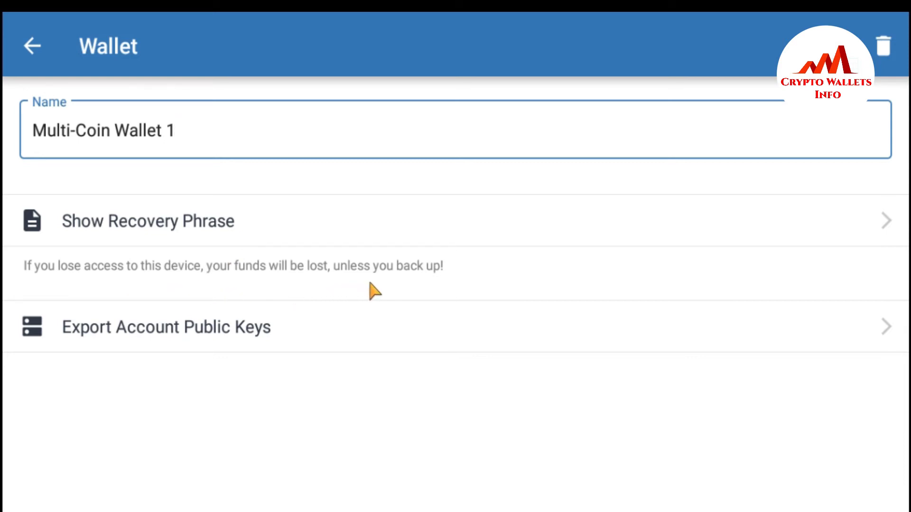
pyautogui.moveTo(215, 233)
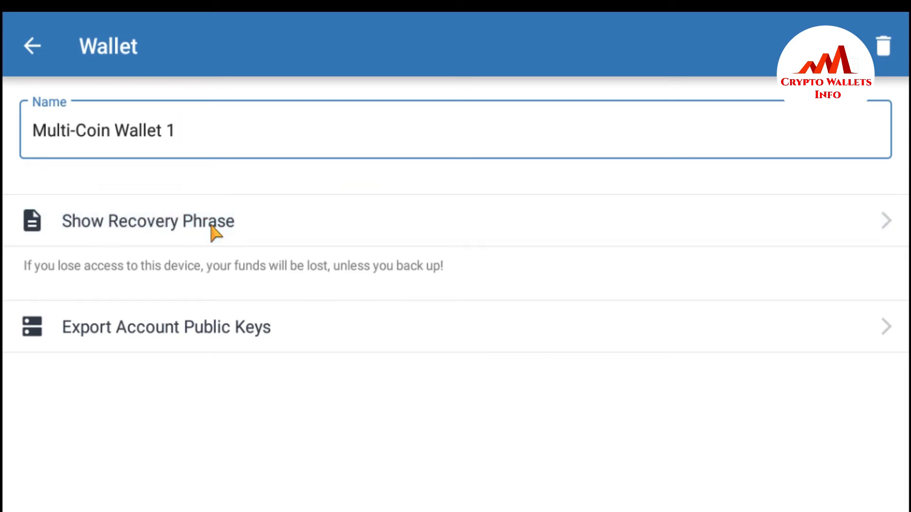
# Step: Request Show Recovery Phrase and confirm it with the six-digit passcode
pyautogui.click(148, 220)
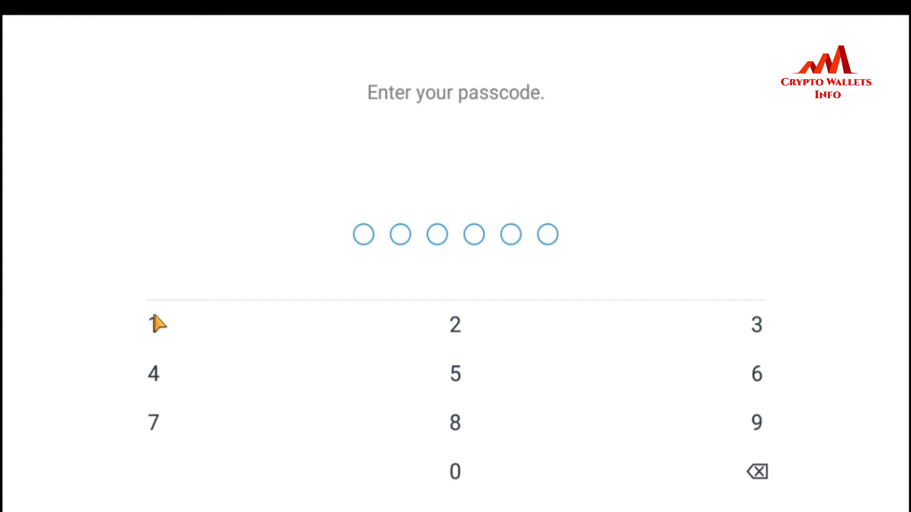
pyautogui.click(756, 324)
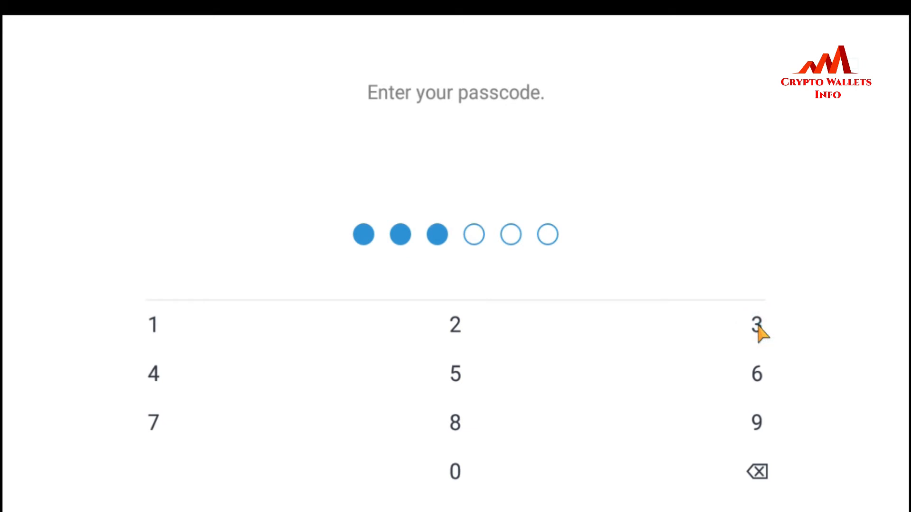
pyautogui.click(455, 373)
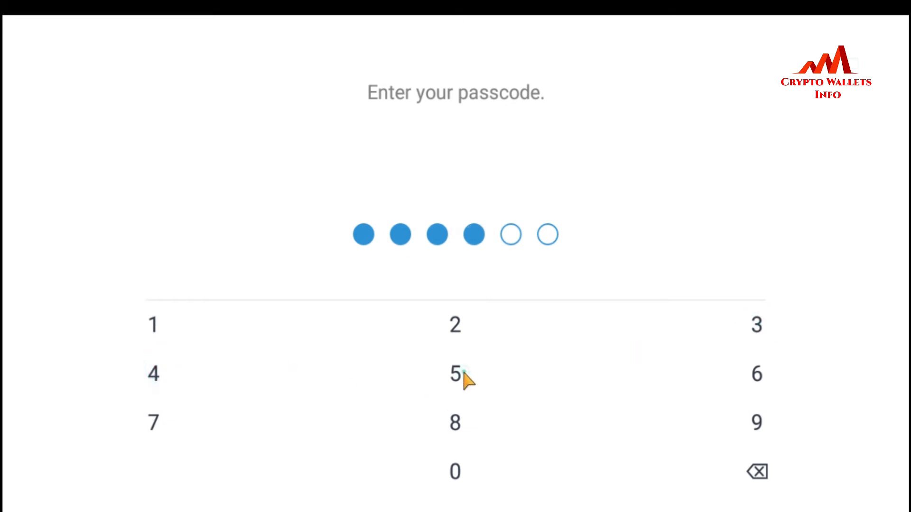
pyautogui.click(756, 374)
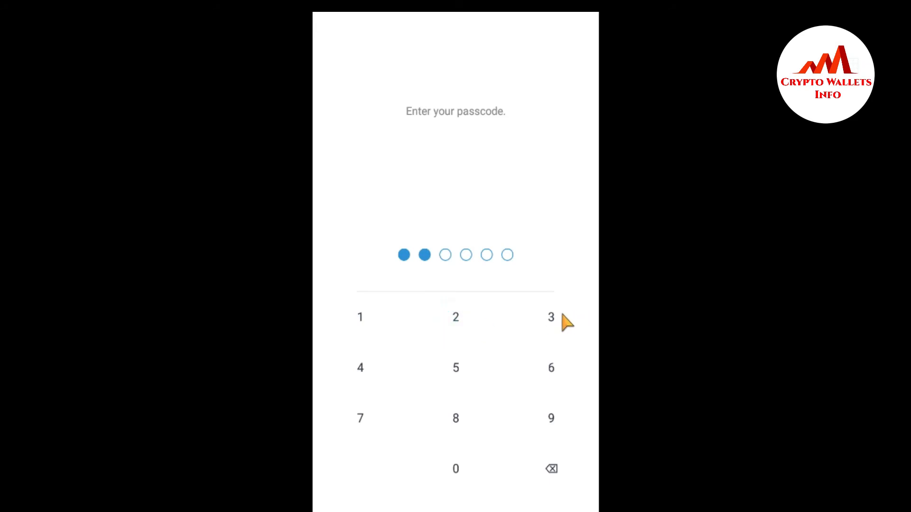
pyautogui.click(550, 316)
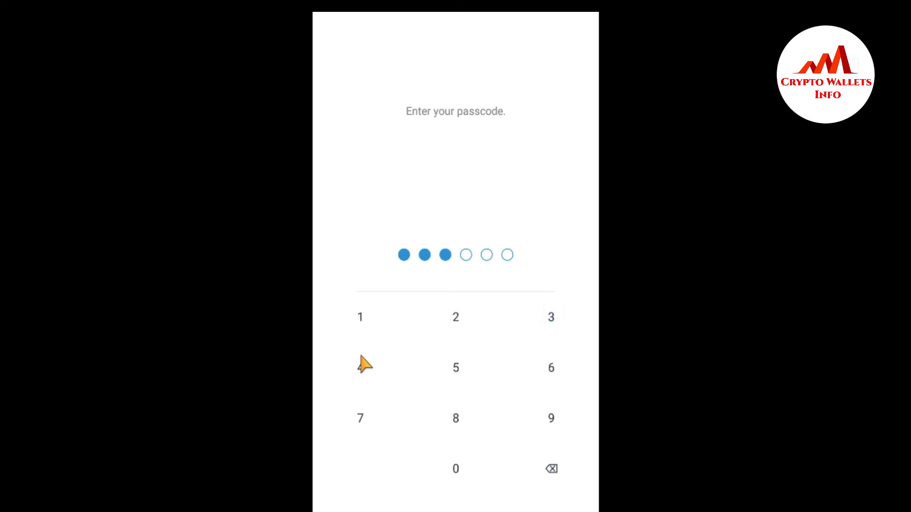
pyautogui.click(550, 367)
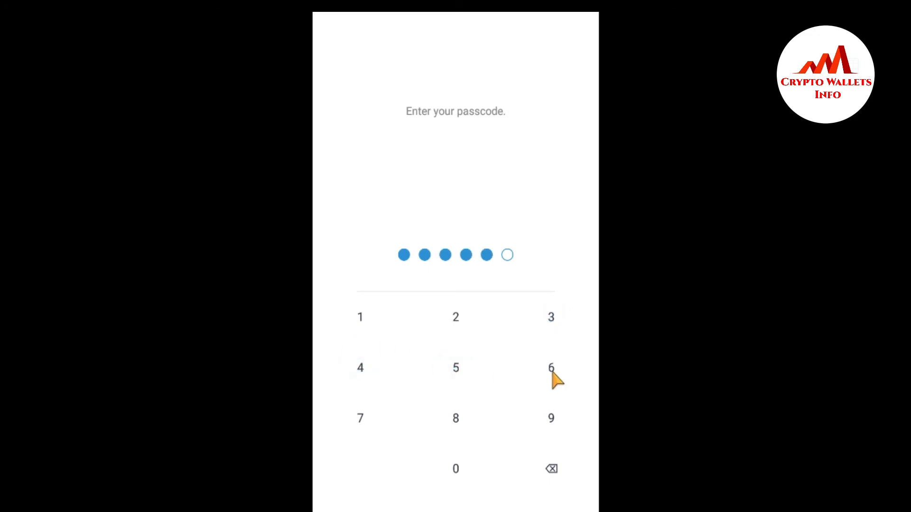
pyautogui.click(550, 367)
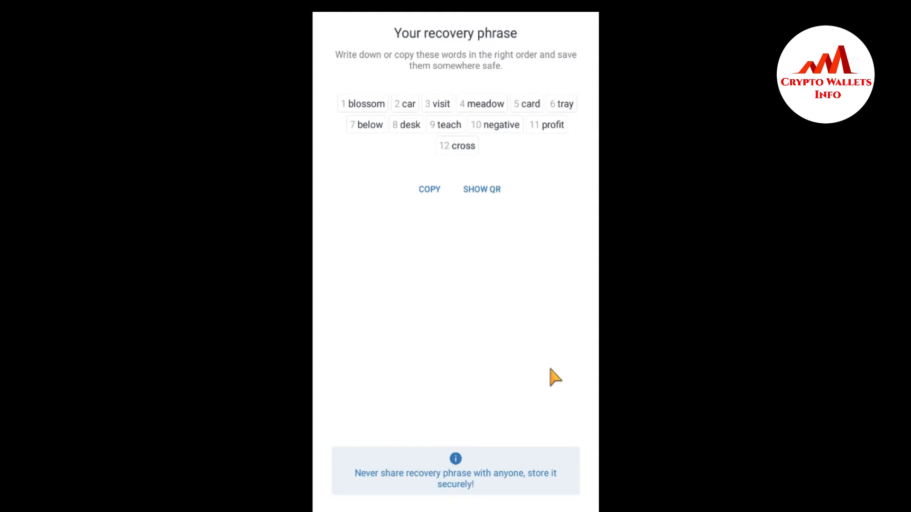
pyautogui.moveTo(374, 72)
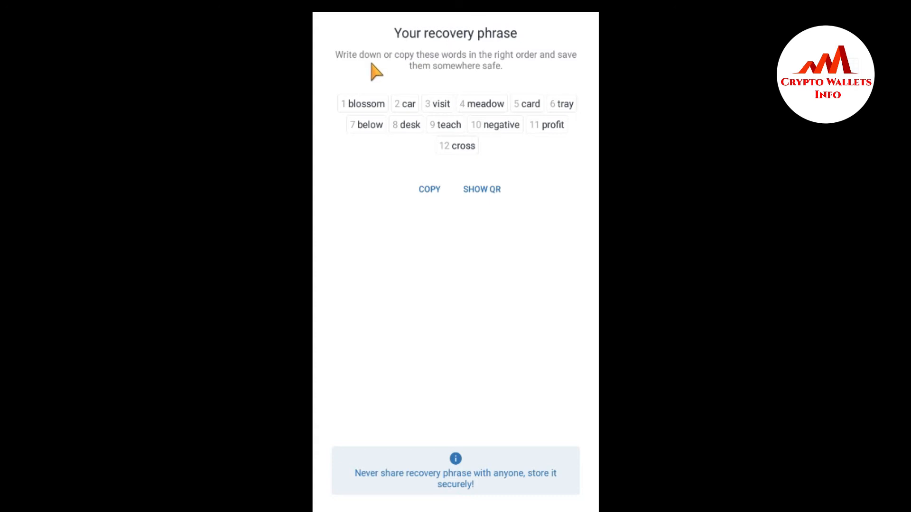
pyautogui.moveTo(516, 75)
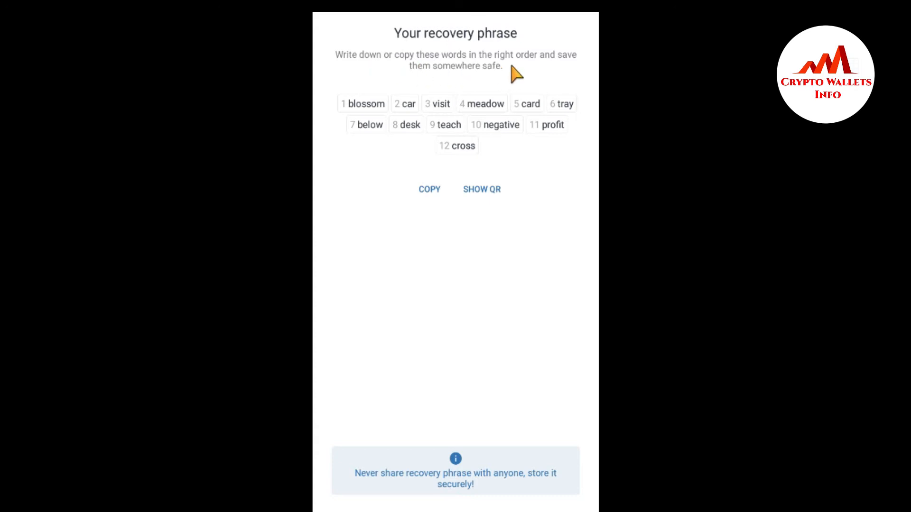
pyautogui.moveTo(447, 86)
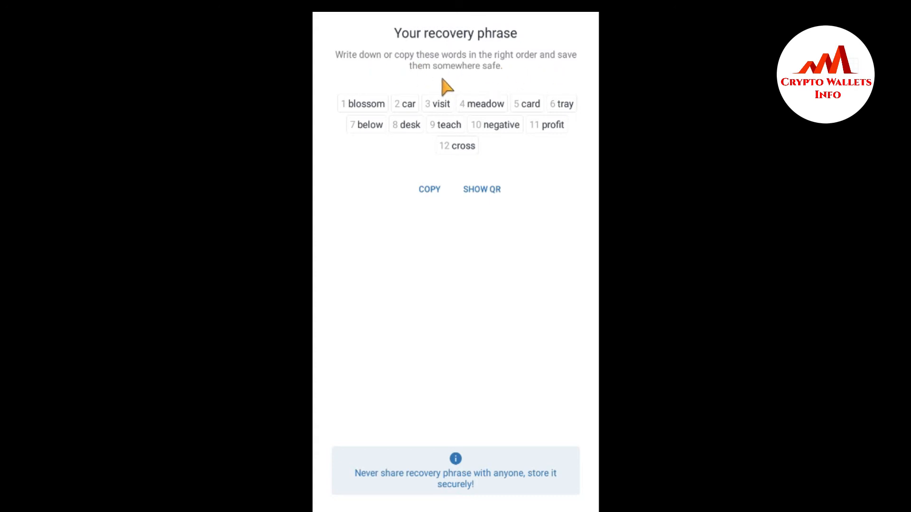
pyautogui.moveTo(412, 120)
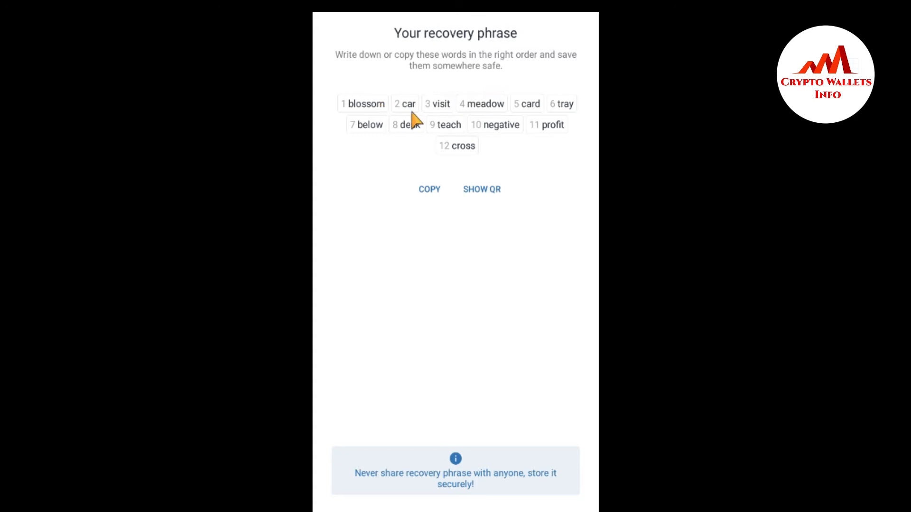
pyautogui.moveTo(430, 138)
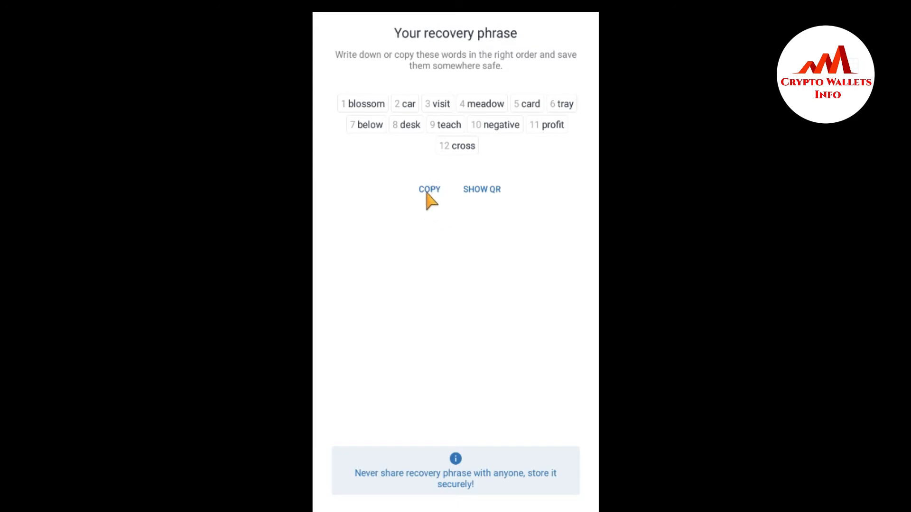
# Step: Copy the twelve-word recovery phrase and paste it into Notepad as one line
pyautogui.click(429, 189)
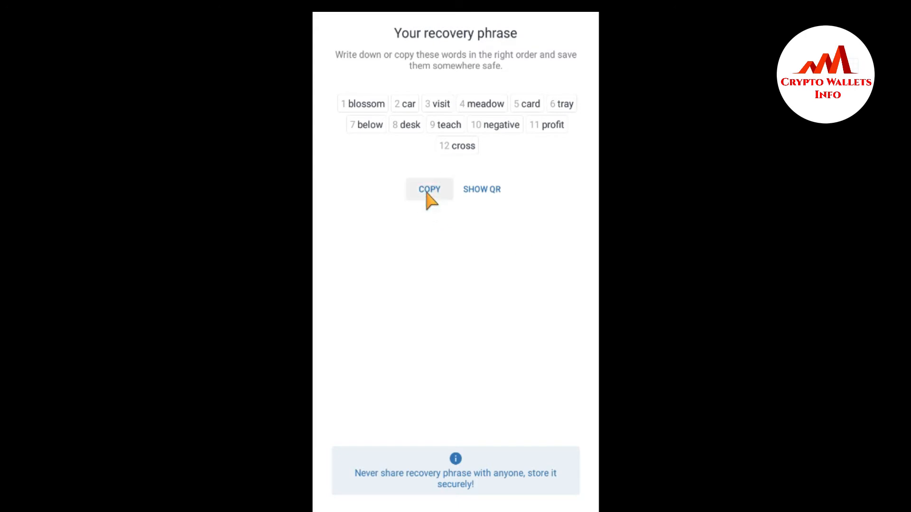
pyautogui.click(429, 189)
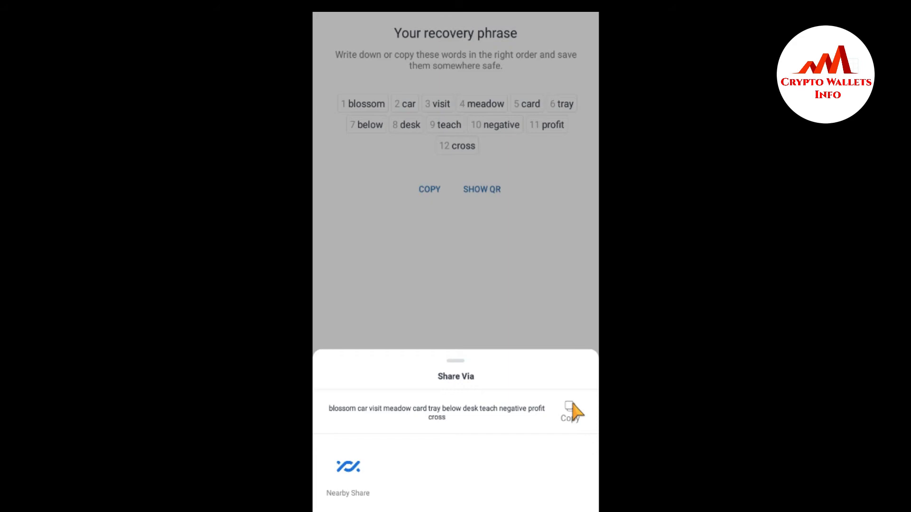
pyautogui.click(570, 412)
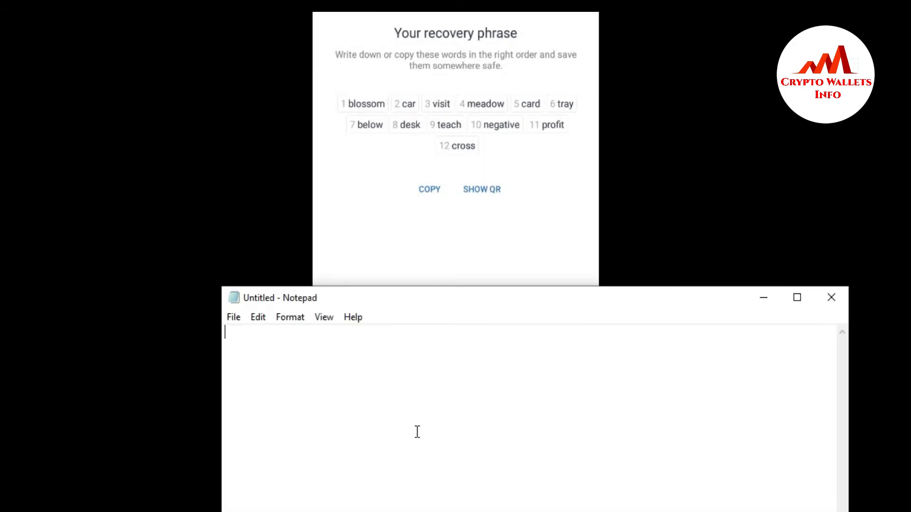
pyautogui.write('blossom car visit meadow card tray below desk teach negative profit cross')
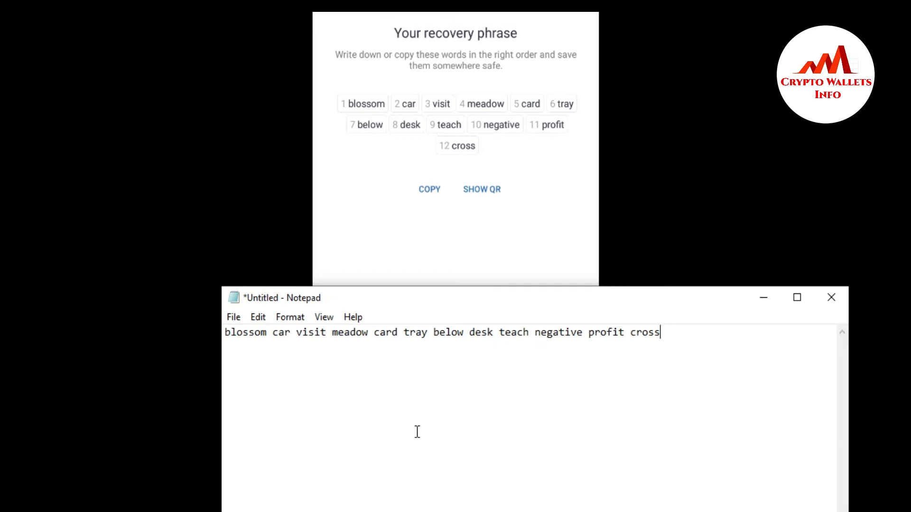
pyautogui.moveTo(416, 379)
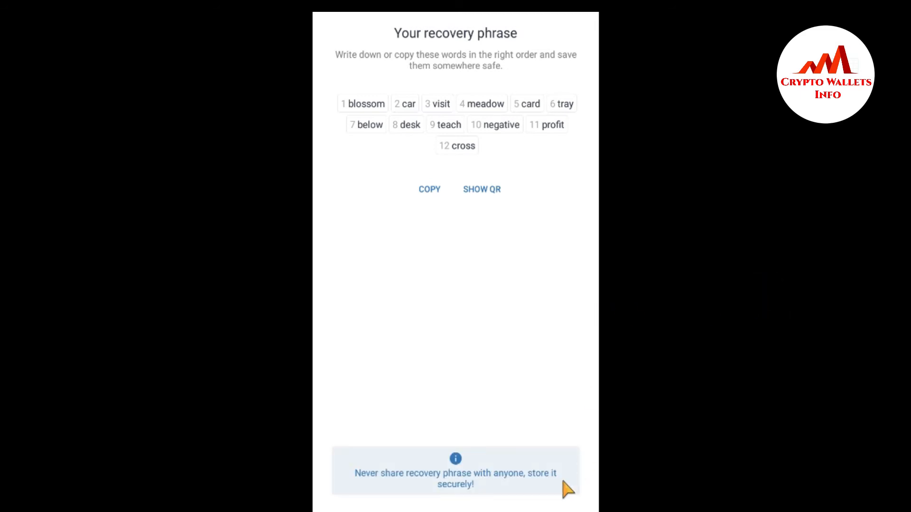
pyautogui.click(429, 189)
pyautogui.write('1')
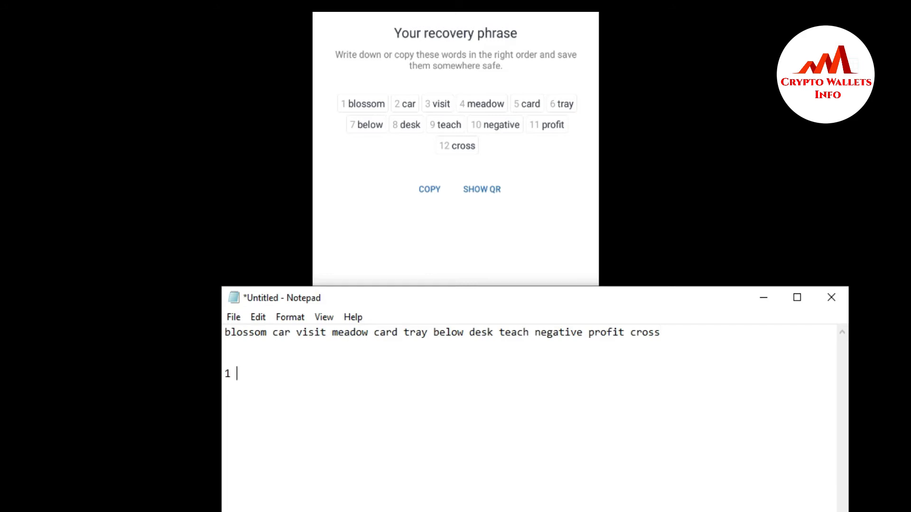
pyautogui.write('blo')
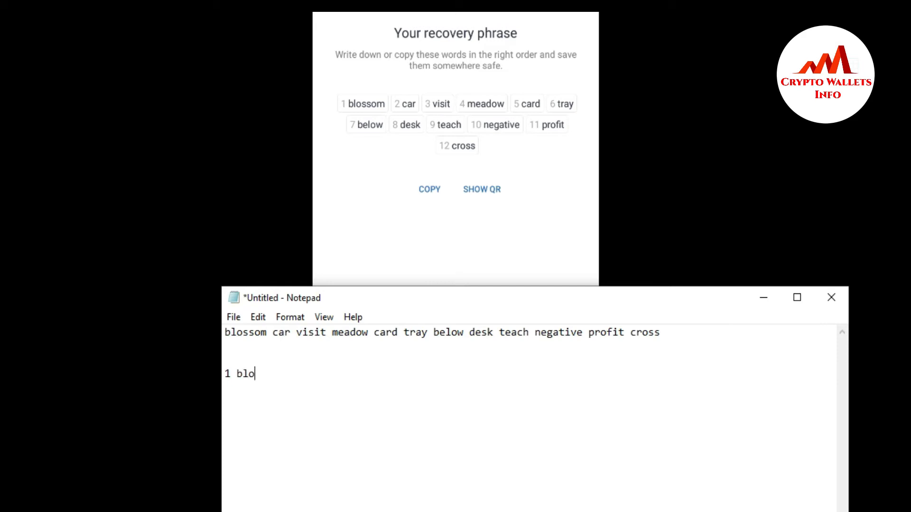
pyautogui.write('ssom')
pyautogui.write('2')
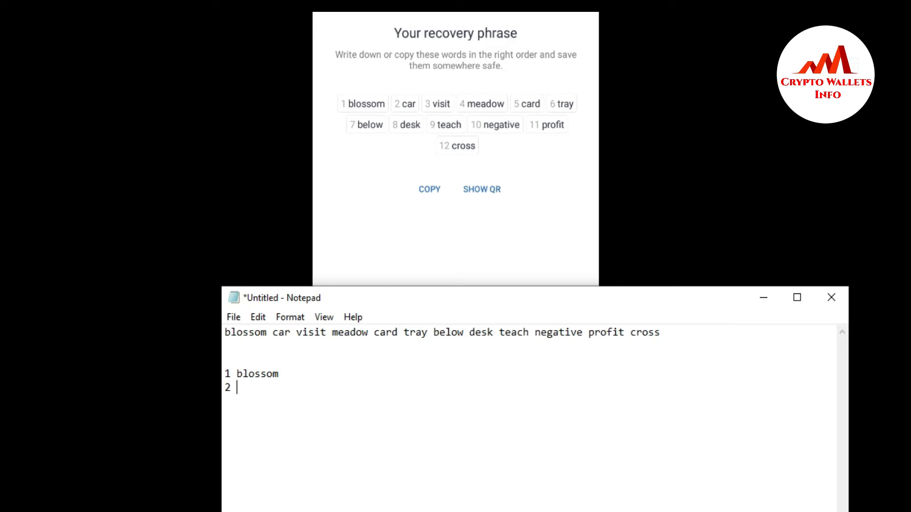
pyautogui.write('car')
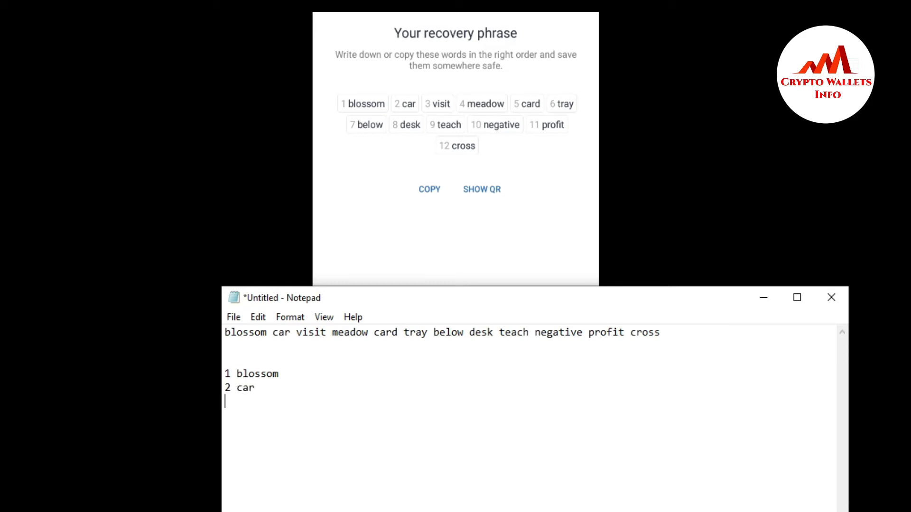
pyautogui.write('3')
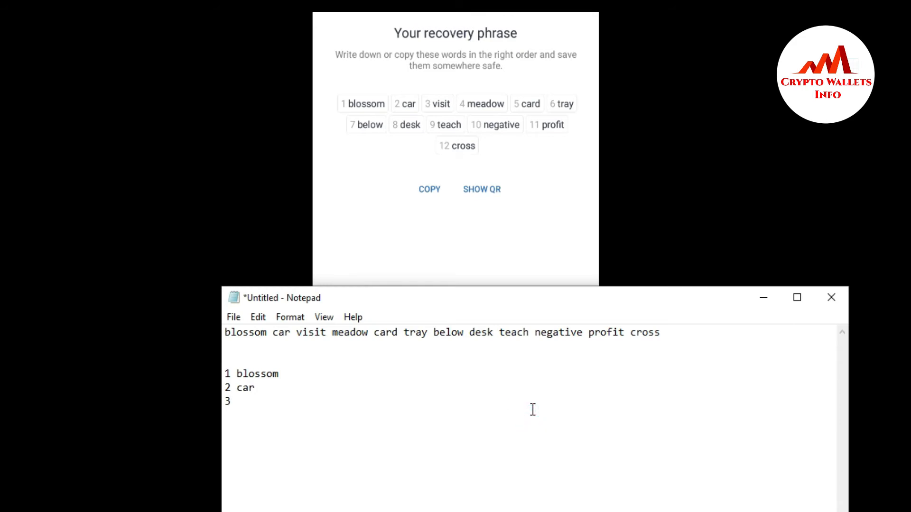
pyautogui.write('visit')
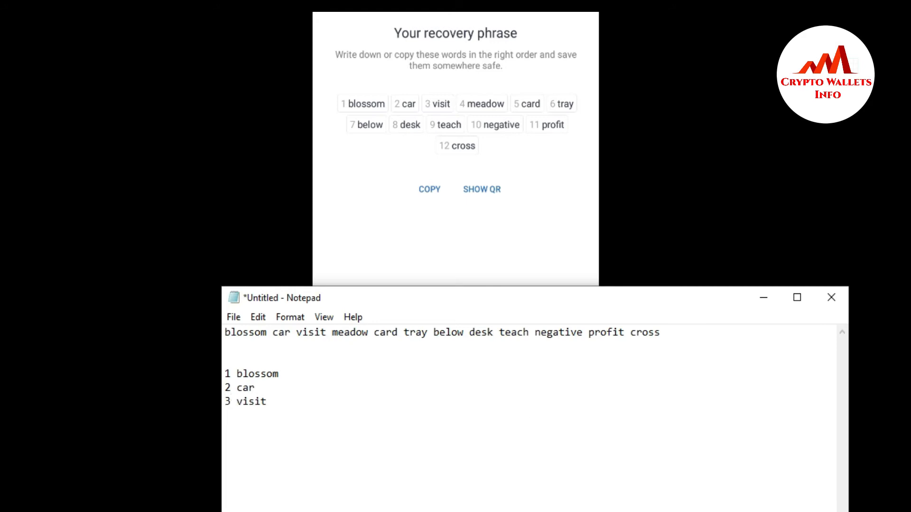
pyautogui.press('enter')
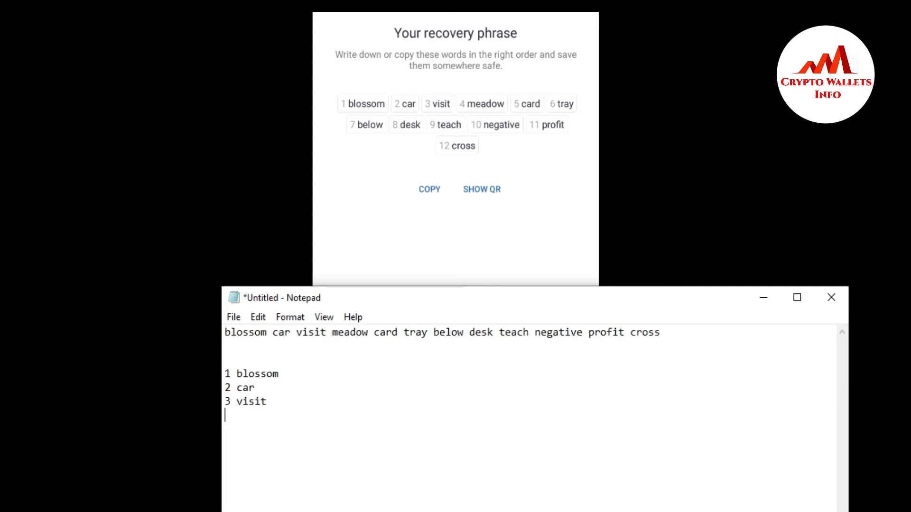
pyautogui.write('4')
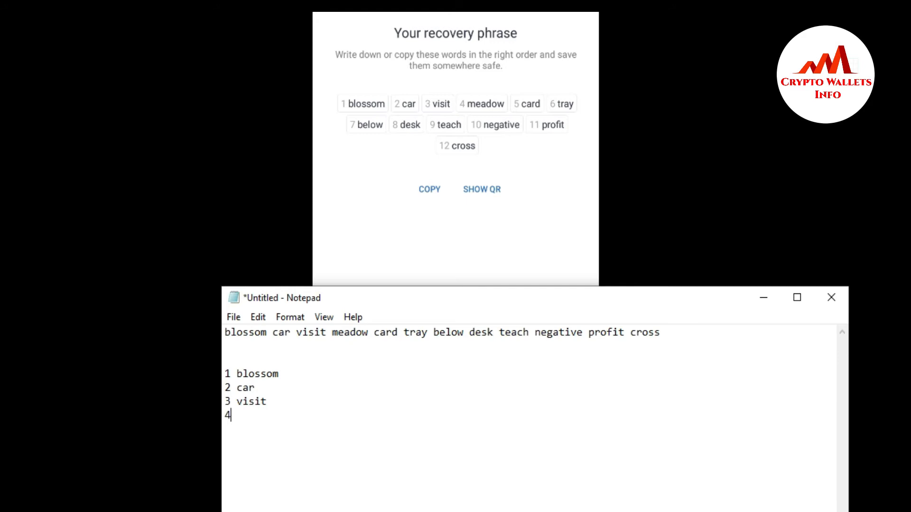
pyautogui.write('" "')
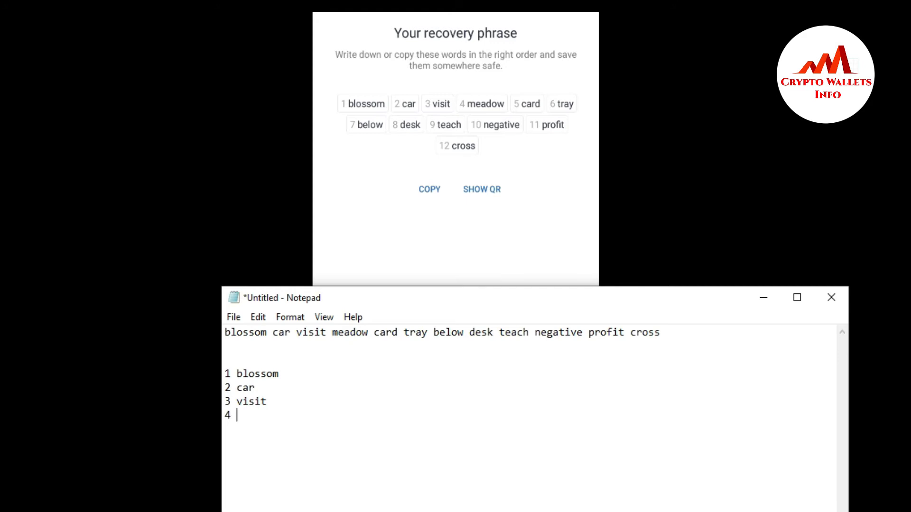
pyautogui.write('meadow')
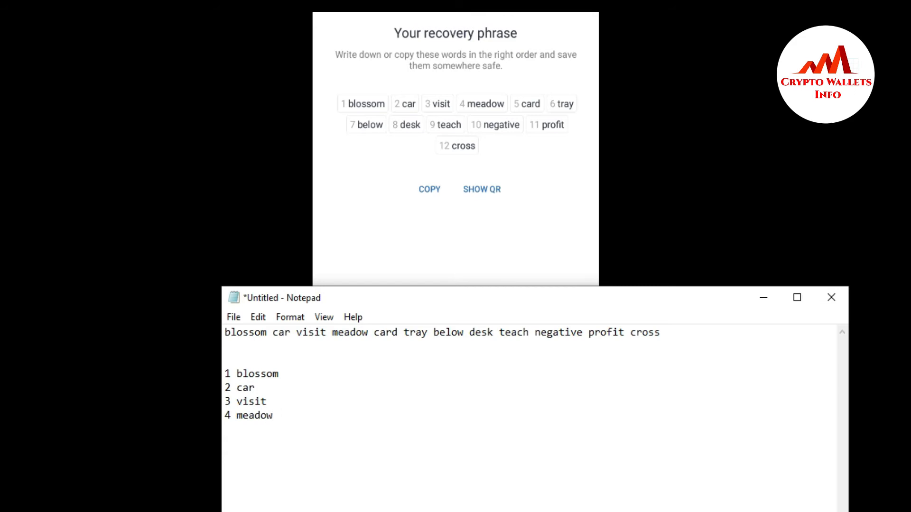
pyautogui.write('5')
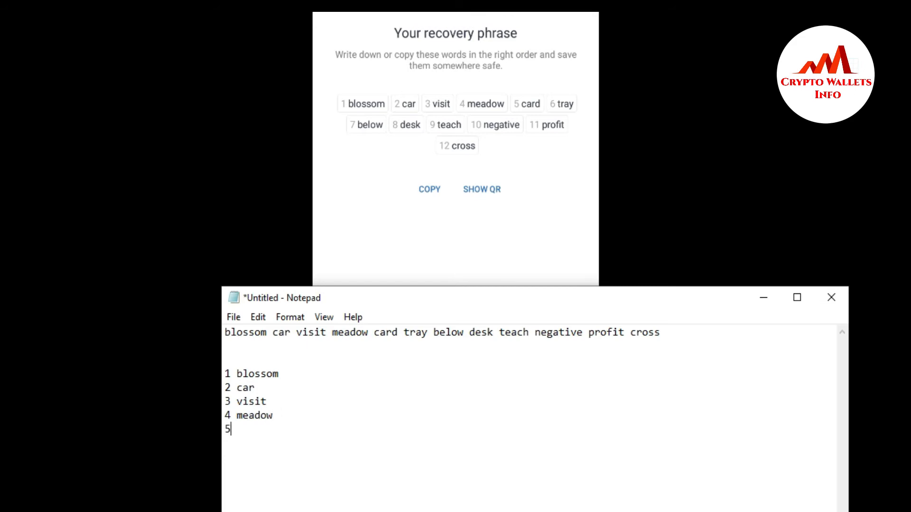
pyautogui.write('c')
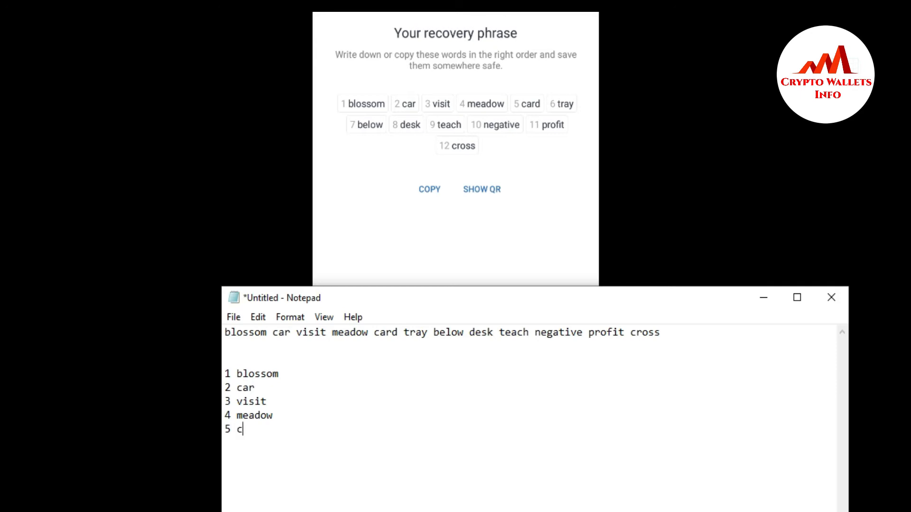
pyautogui.write('ard')
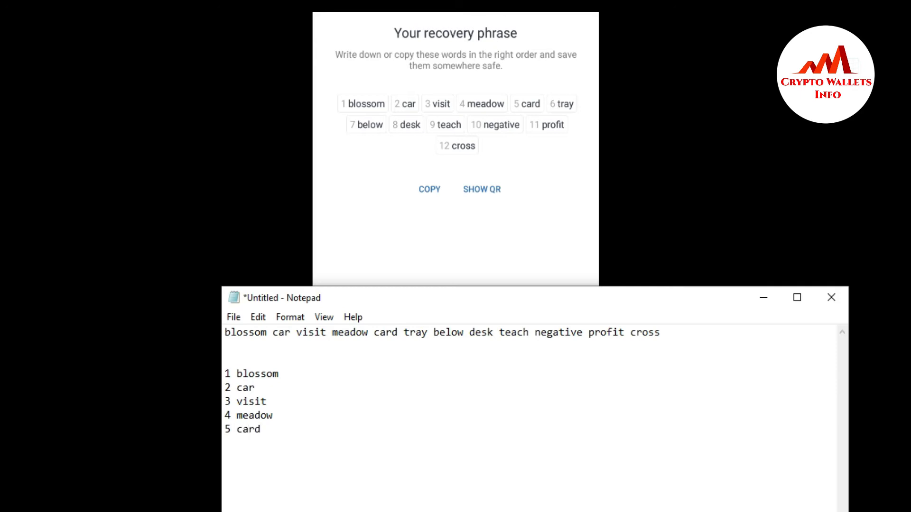
# Step: Add numbered words 6–10 (tray, below, desk, teach, negative), correcting a typo in tray
pyautogui.write('6')
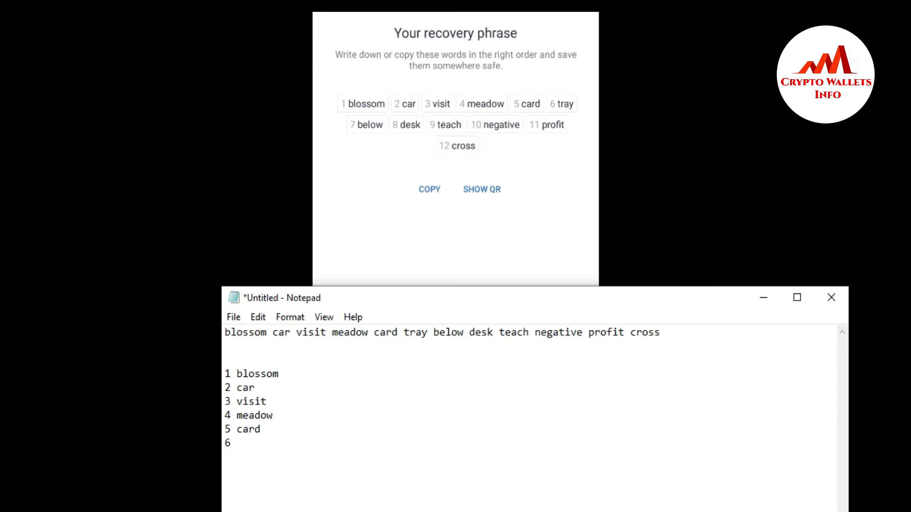
pyautogui.write('t')
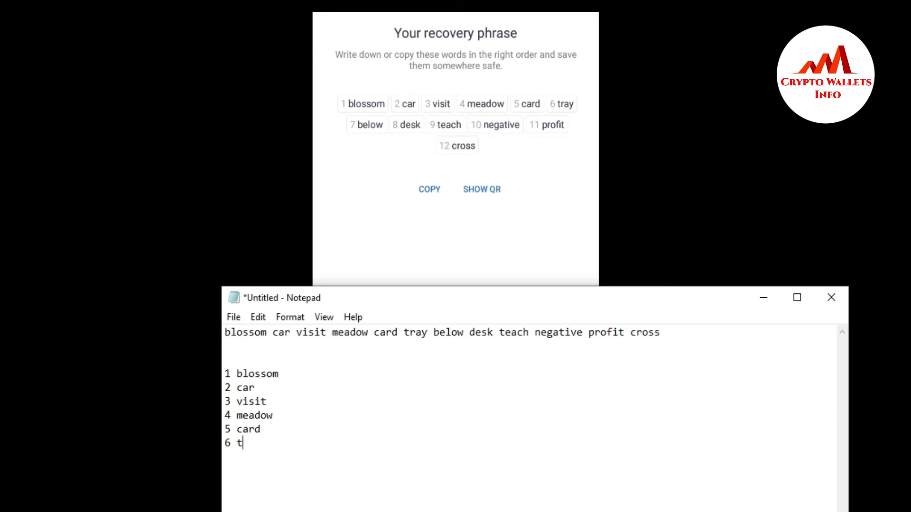
pyautogui.write('rau')
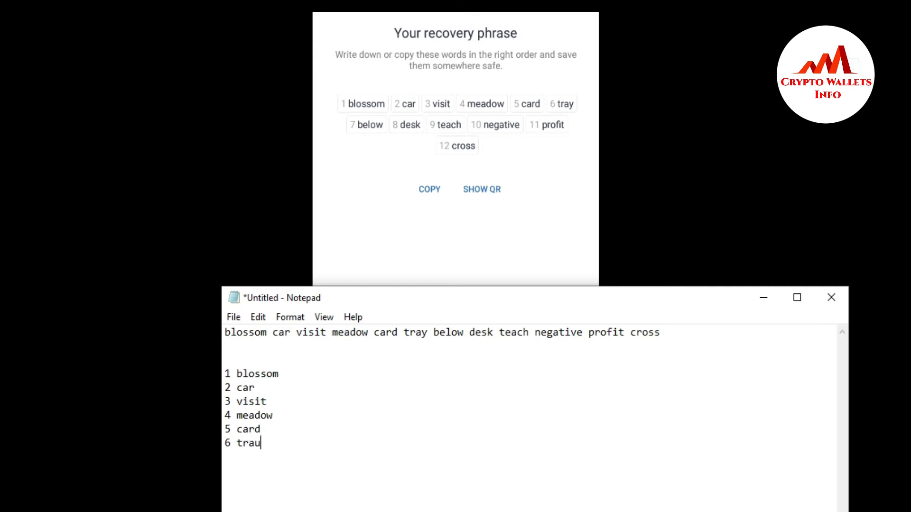
pyautogui.press('Backspace')
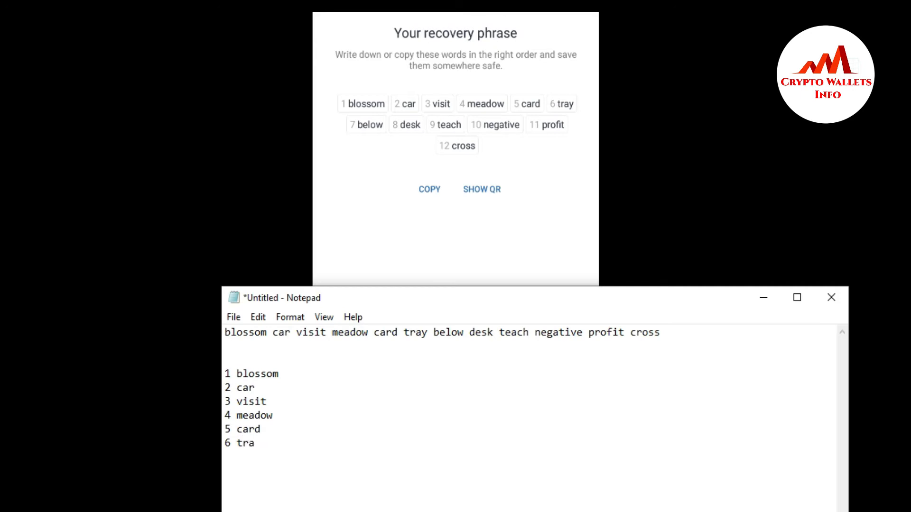
pyautogui.write('y')
pyautogui.write('7 b')
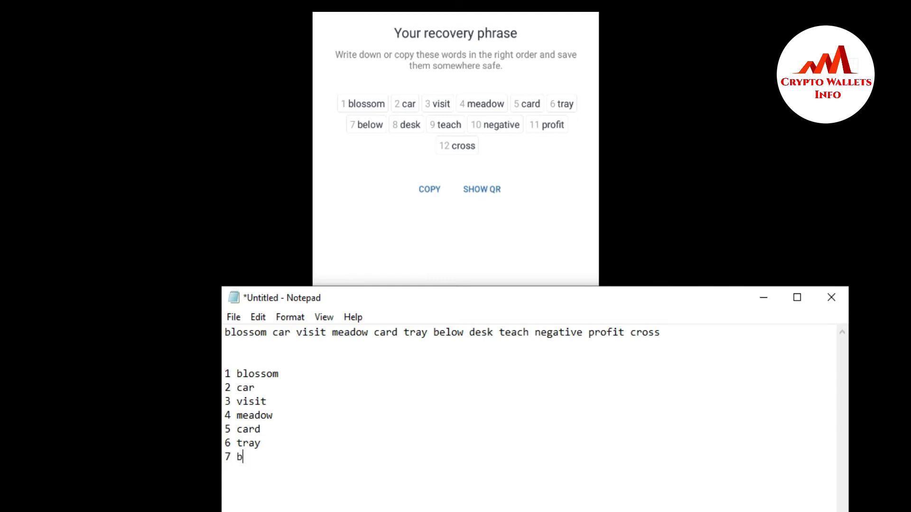
pyautogui.write('elow')
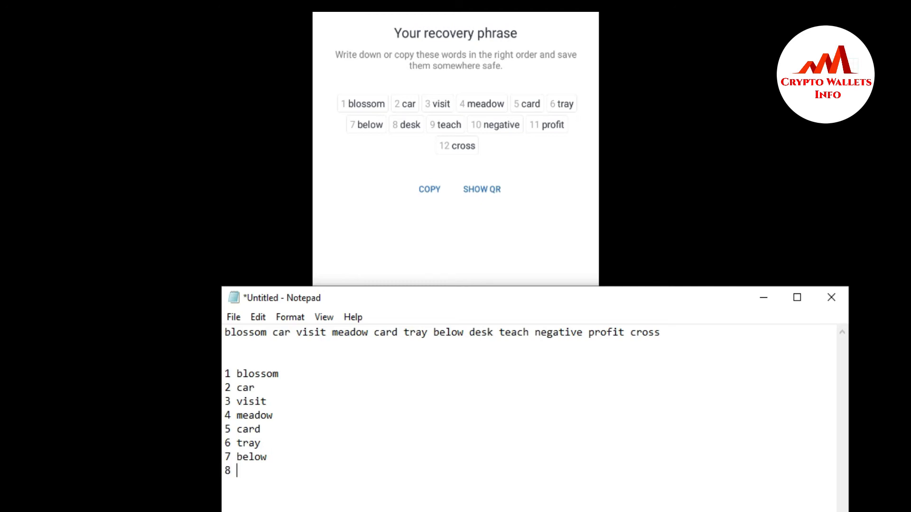
pyautogui.write('de')
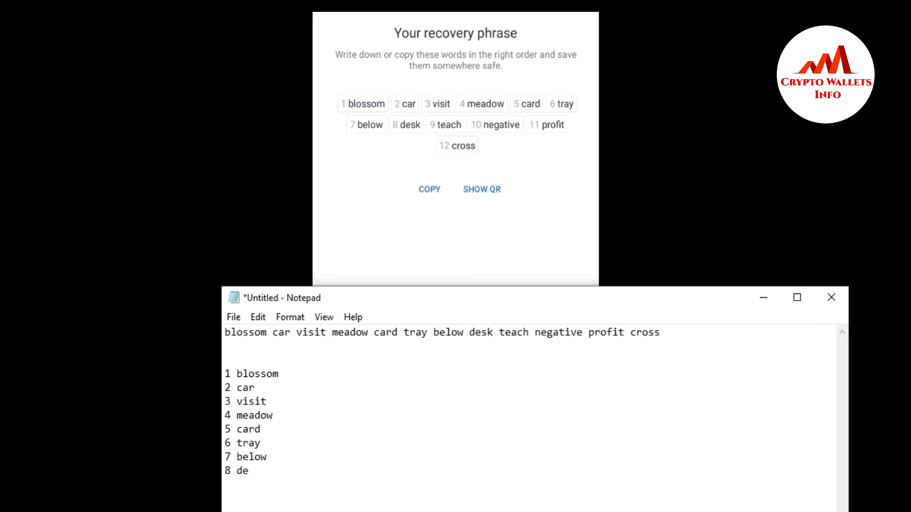
pyautogui.write('sk')
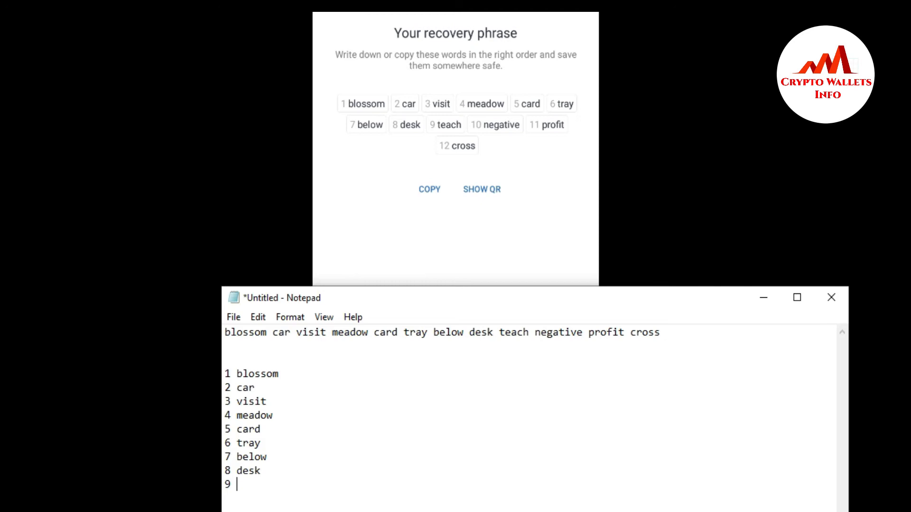
pyautogui.write('tea')
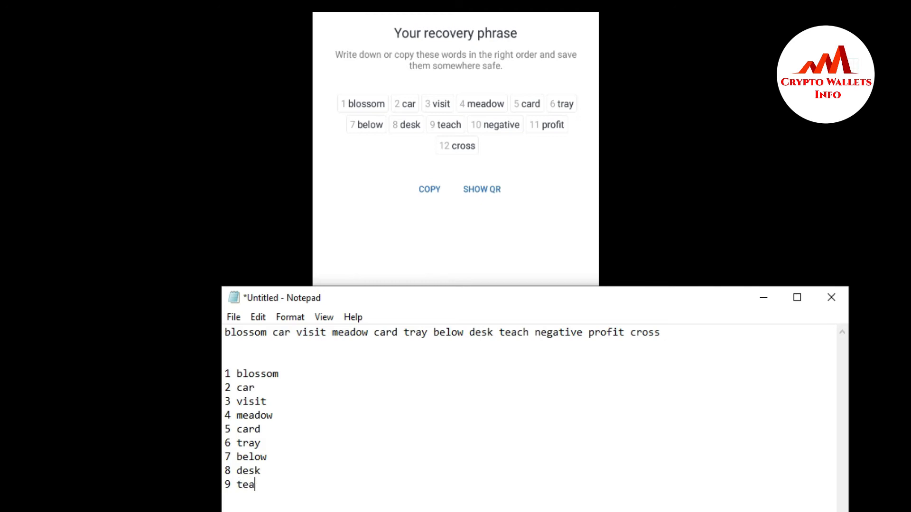
pyautogui.write('ch')
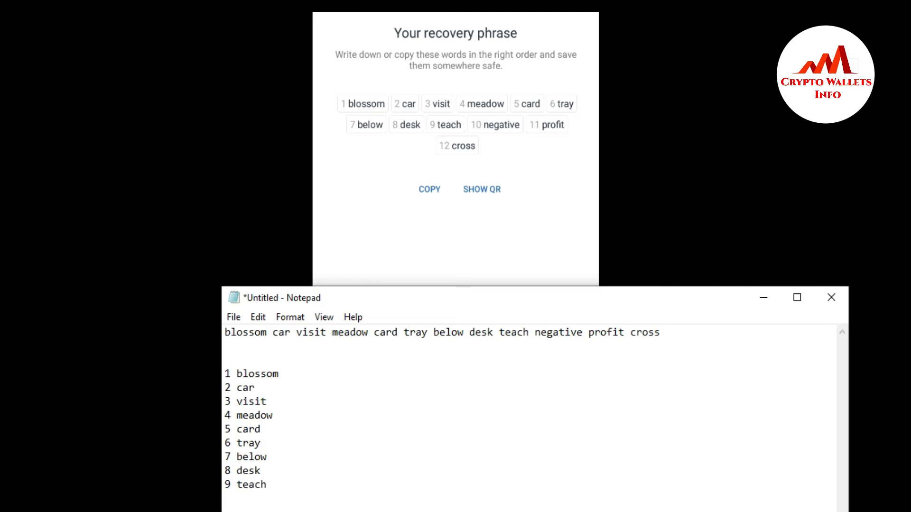
pyautogui.write('10')
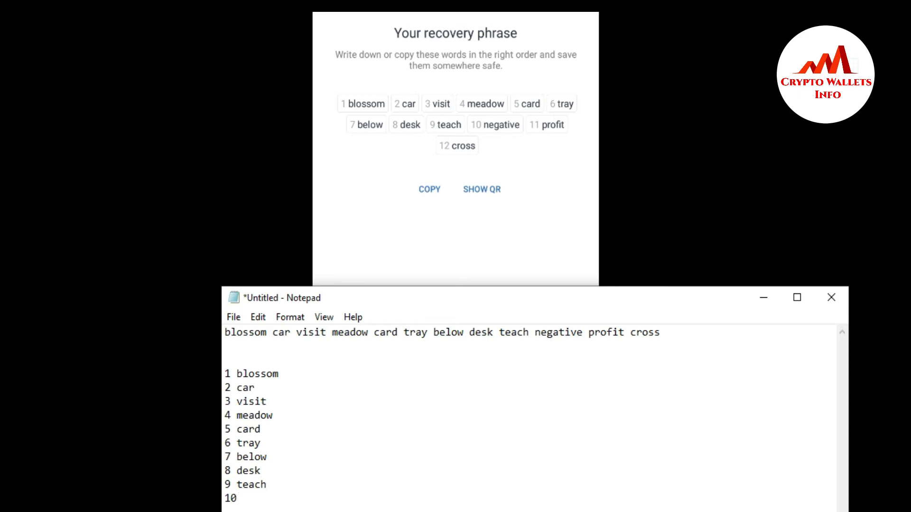
pyautogui.write('n')
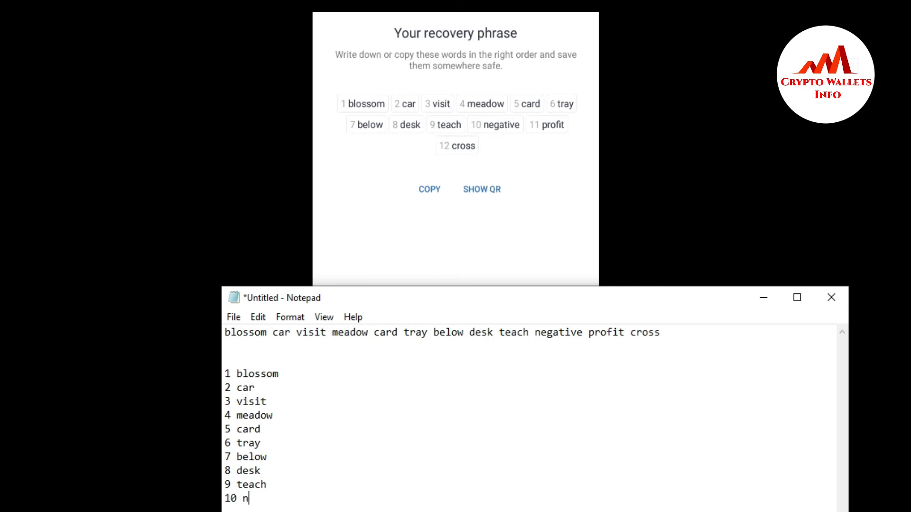
pyautogui.write('ega')
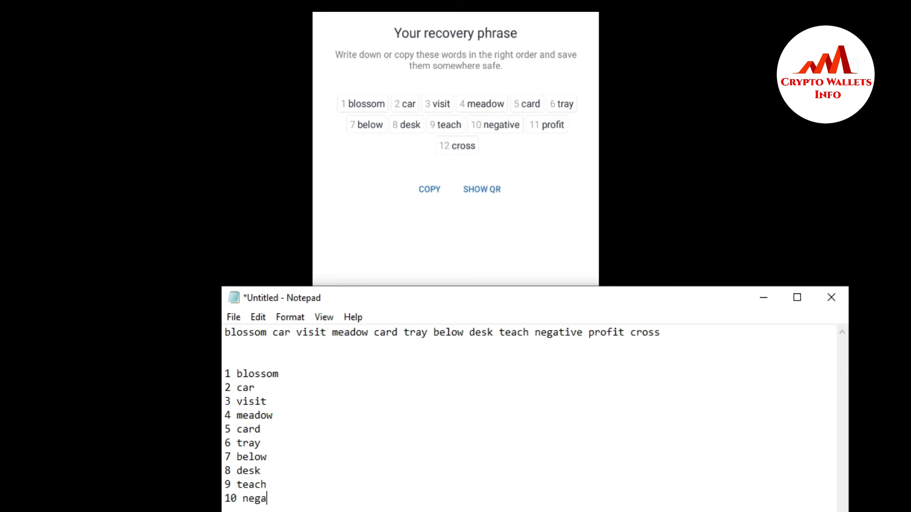
pyautogui.write('tive')
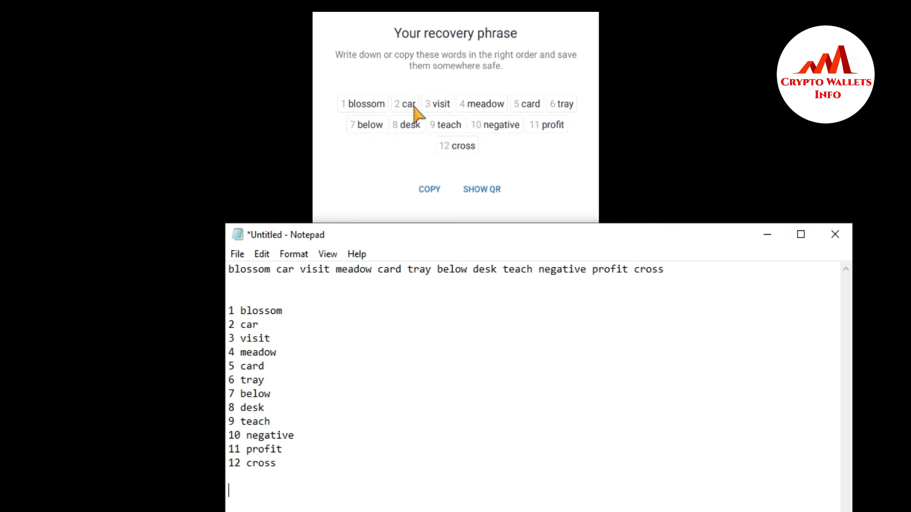
pyautogui.moveTo(492, 244)
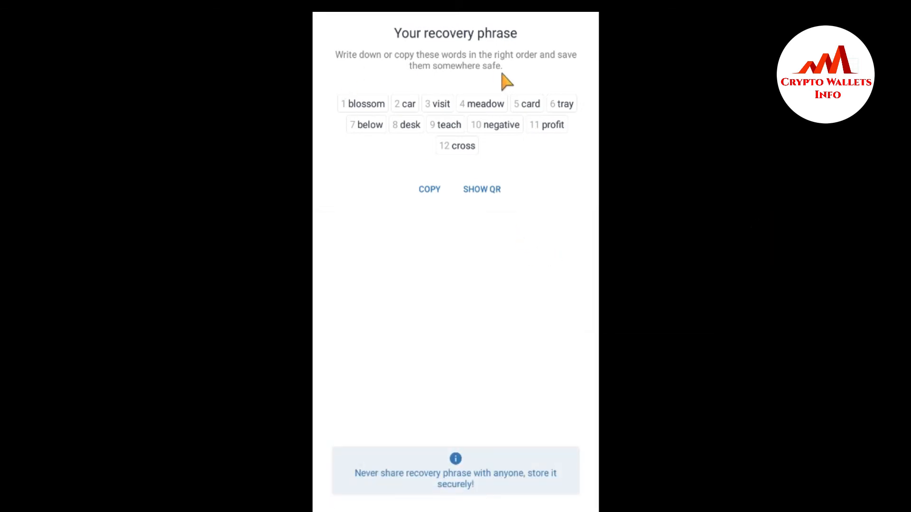
pyautogui.moveTo(548, 242)
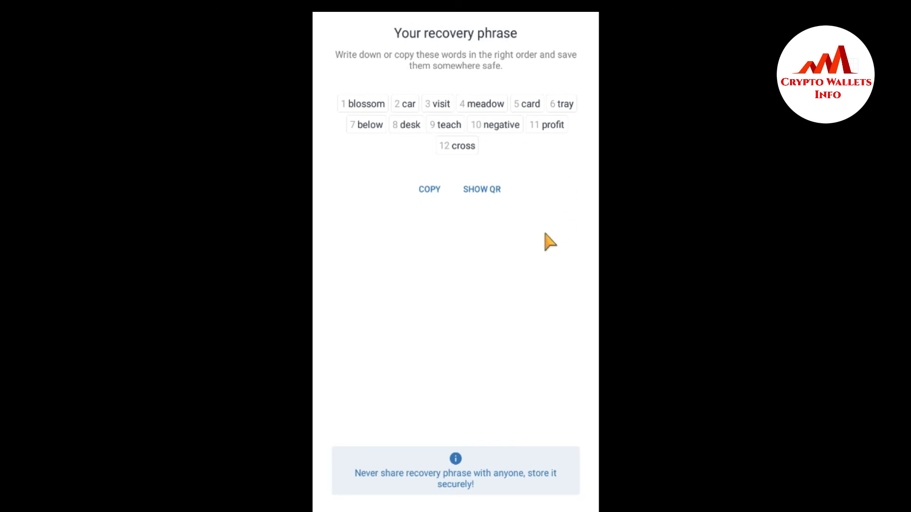
pyautogui.moveTo(481, 193)
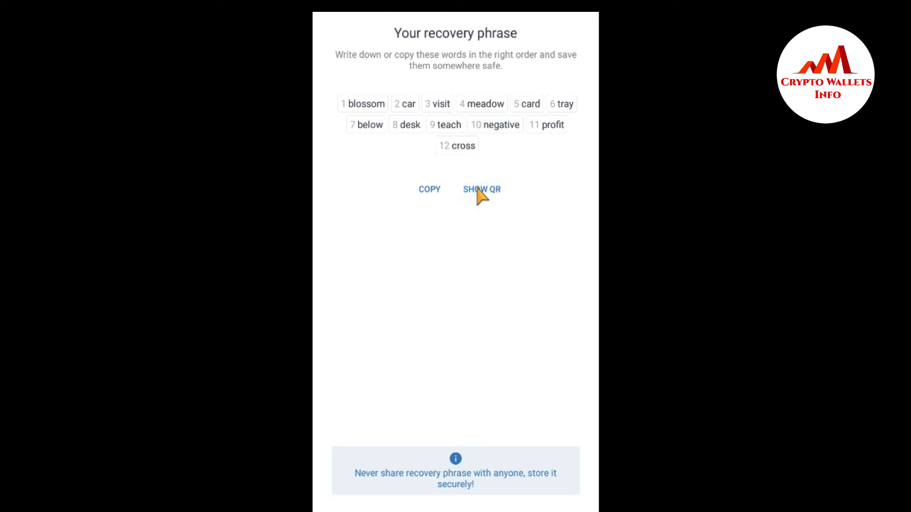
# Step: Display the wallet's recovery phrase as a QR code using SHOW QR
pyautogui.click(480, 189)
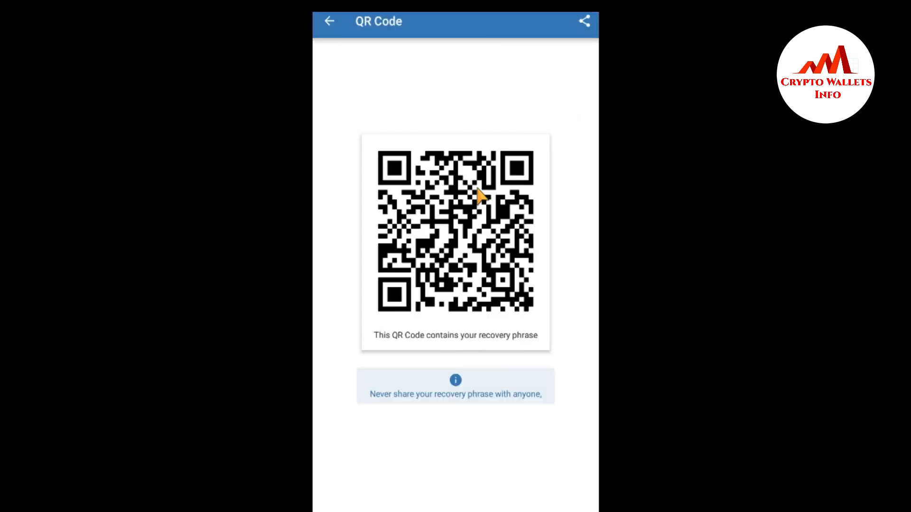
pyautogui.moveTo(422, 226)
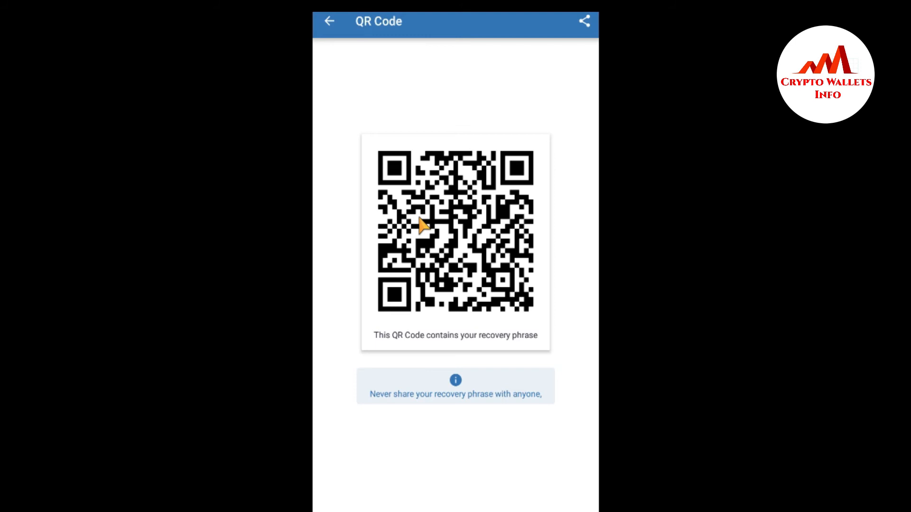
pyautogui.moveTo(230, 101)
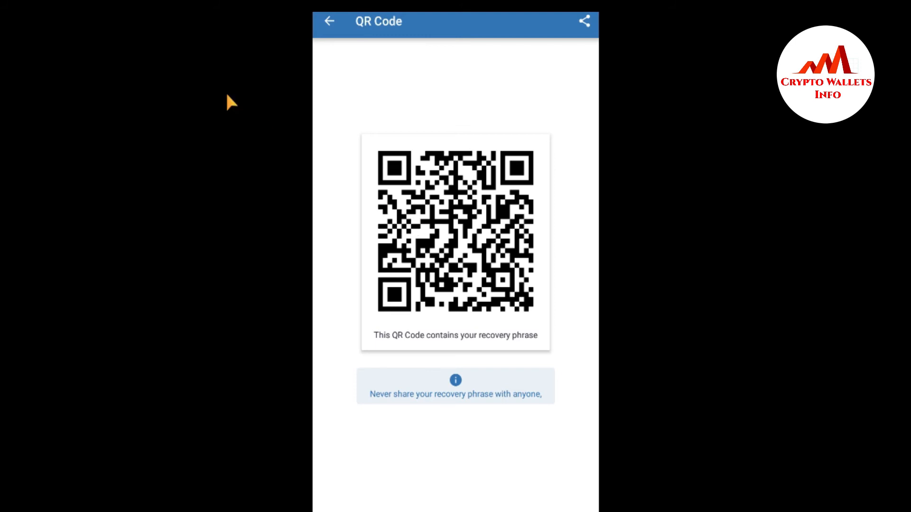
pyautogui.moveTo(191, 19)
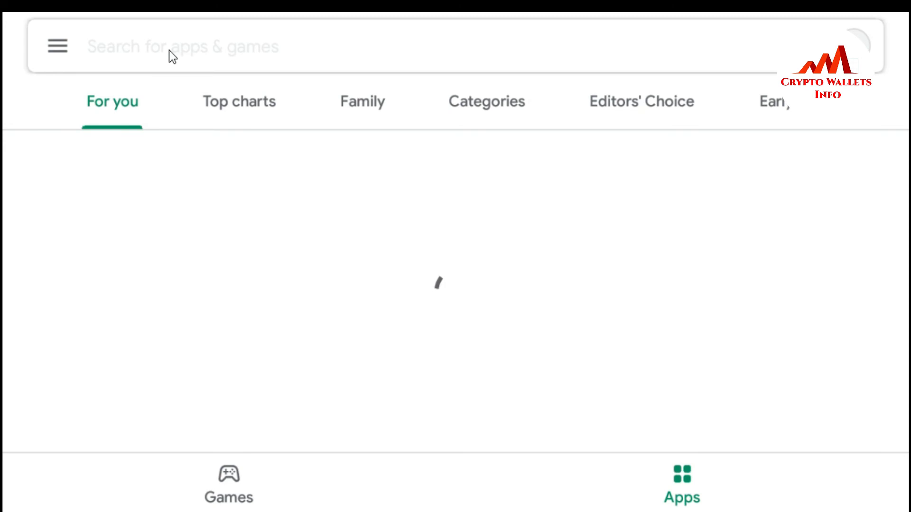
# Step: Search Play Store for 'qr code scanner' and install BACHA Soft's QR code reader
pyautogui.write('qr')
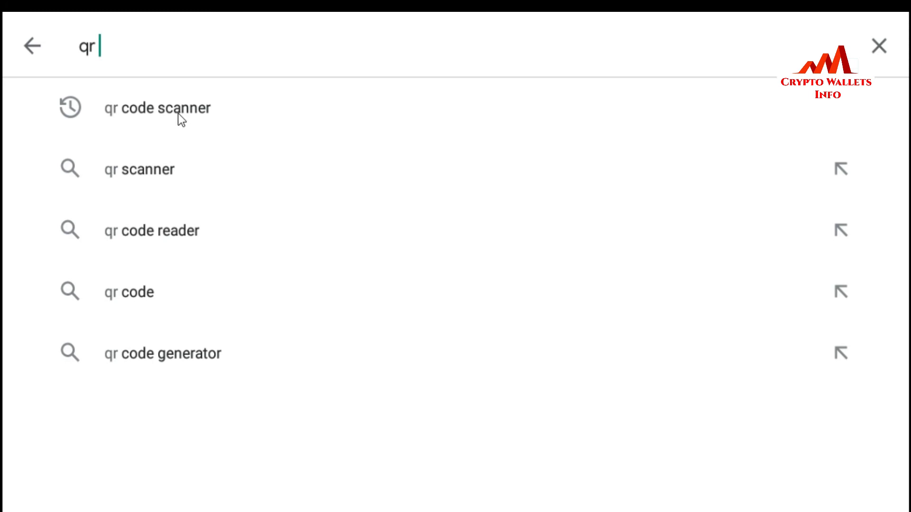
pyautogui.click(157, 107)
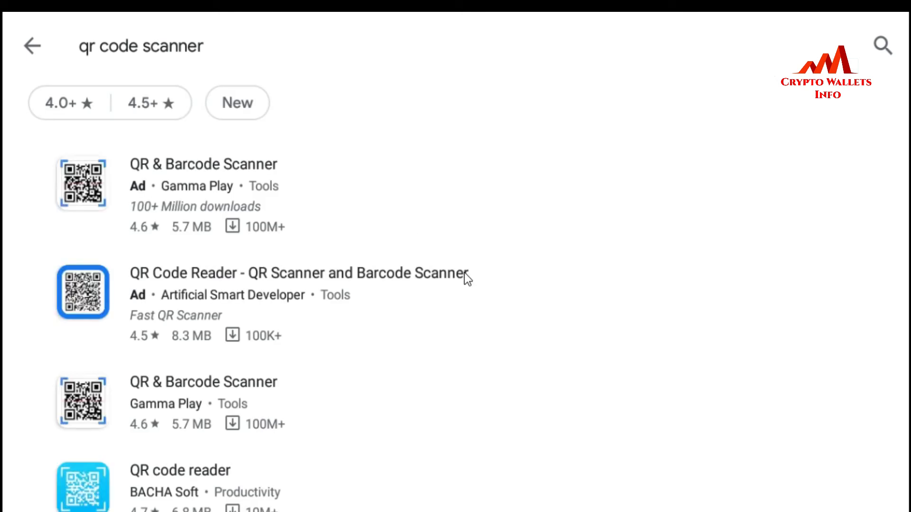
pyautogui.moveTo(337, 244)
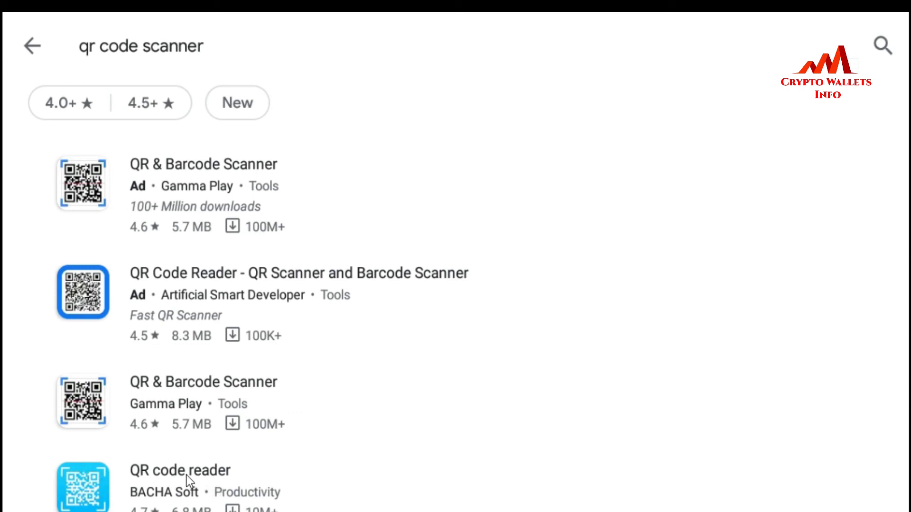
pyautogui.moveTo(187, 483)
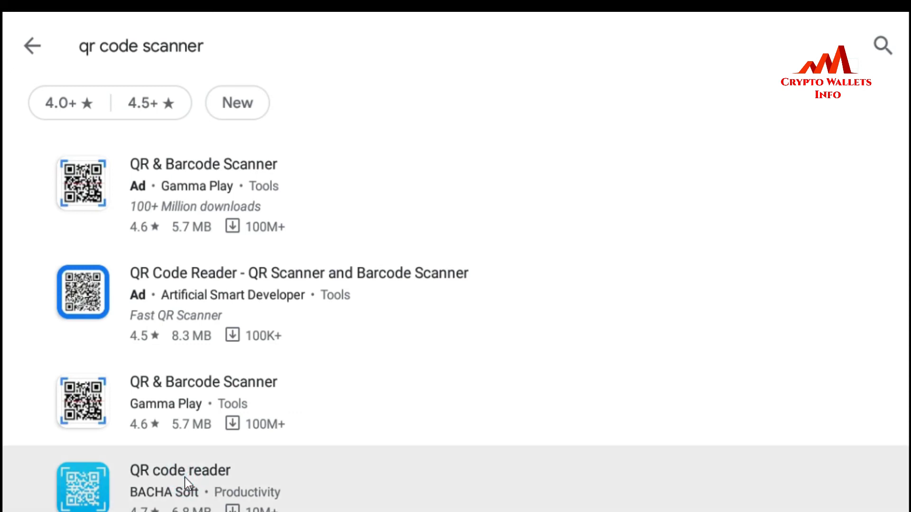
pyautogui.click(181, 470)
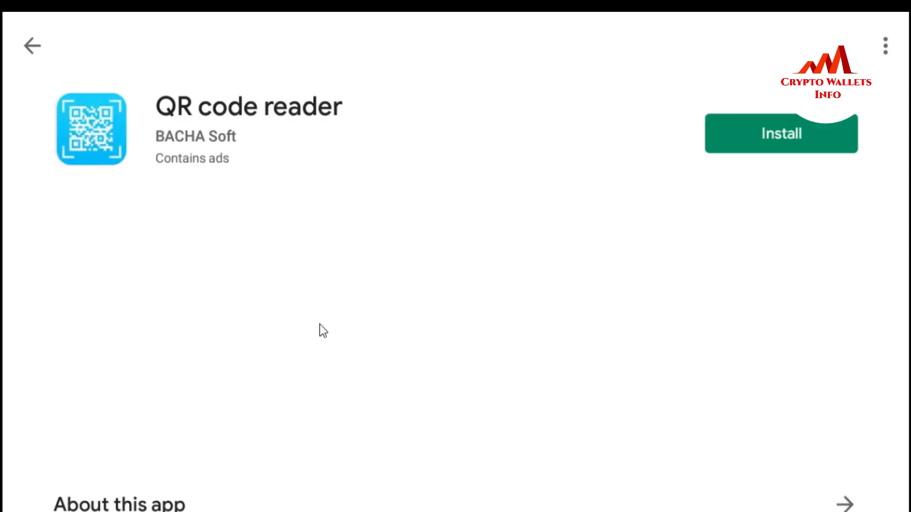
pyautogui.moveTo(493, 262)
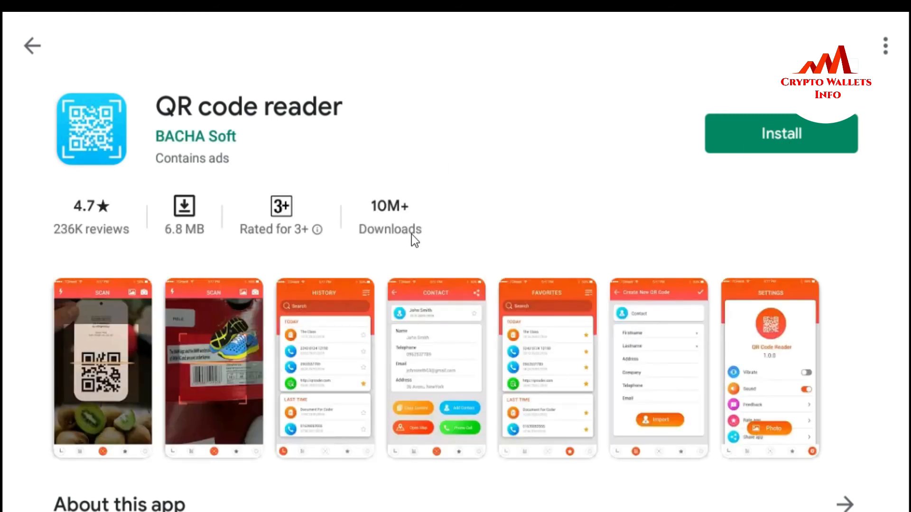
pyautogui.moveTo(204, 250)
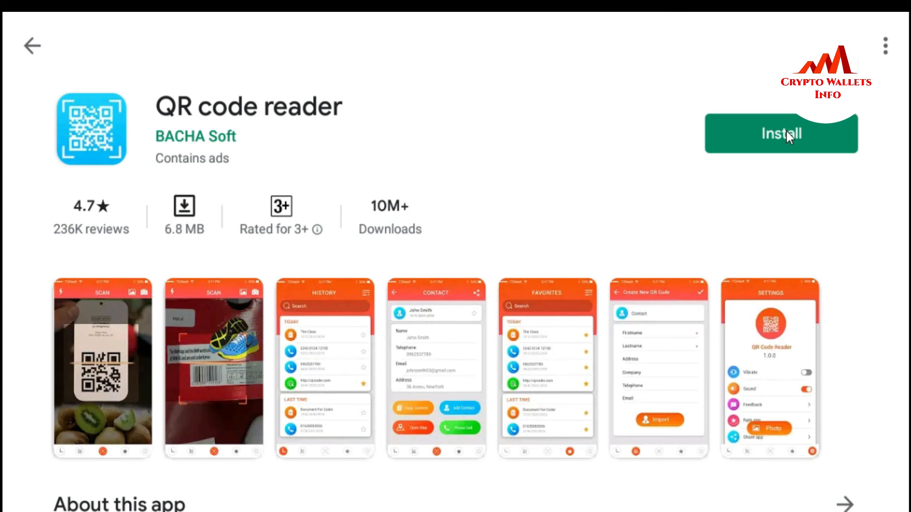
pyautogui.click(780, 134)
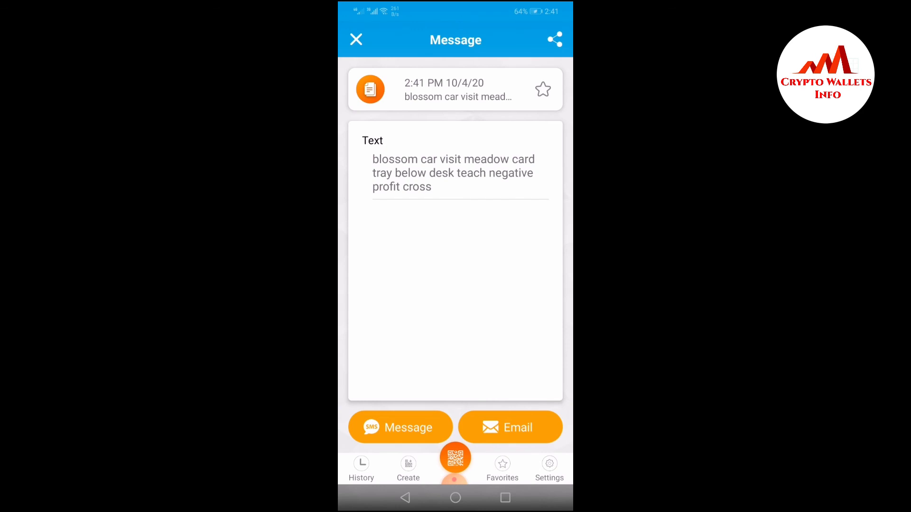
# Step: Close the scanned text result and return to the recovery word list
pyautogui.click(455, 461)
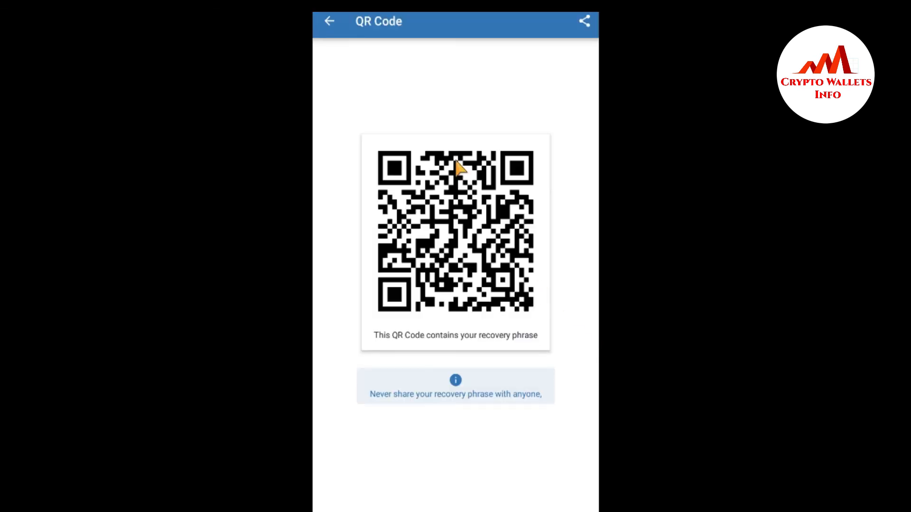
pyautogui.click(329, 22)
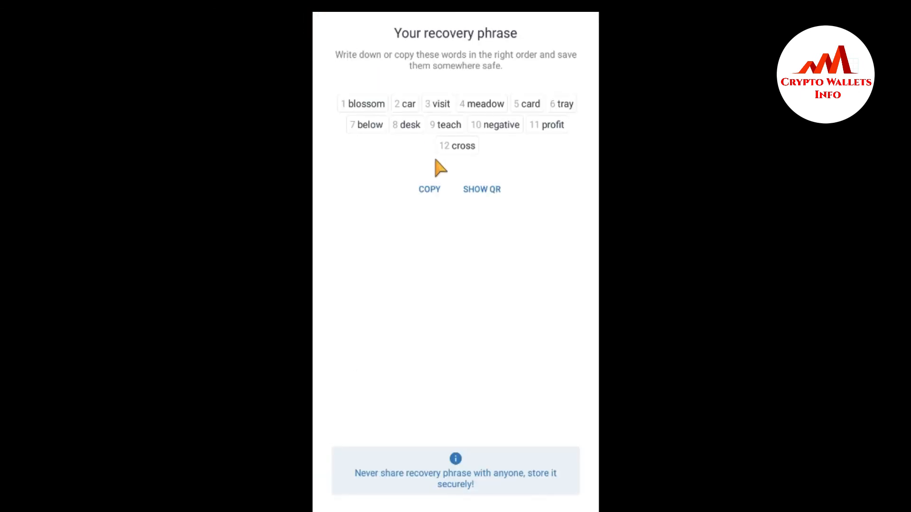
pyautogui.moveTo(394, 152)
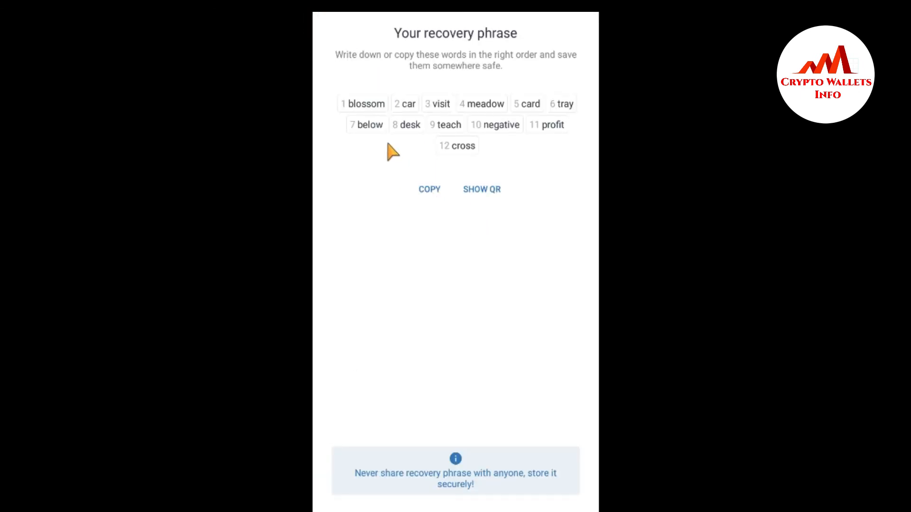
pyautogui.moveTo(373, 113)
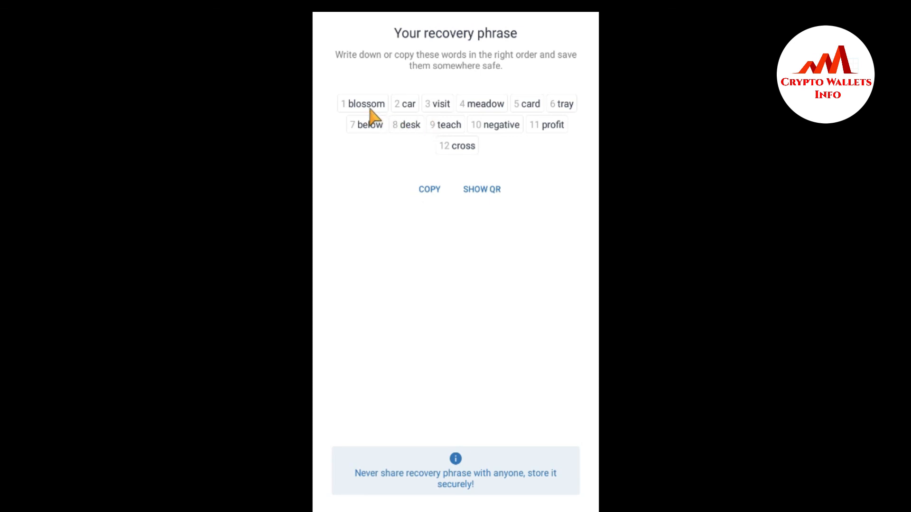
pyautogui.moveTo(493, 142)
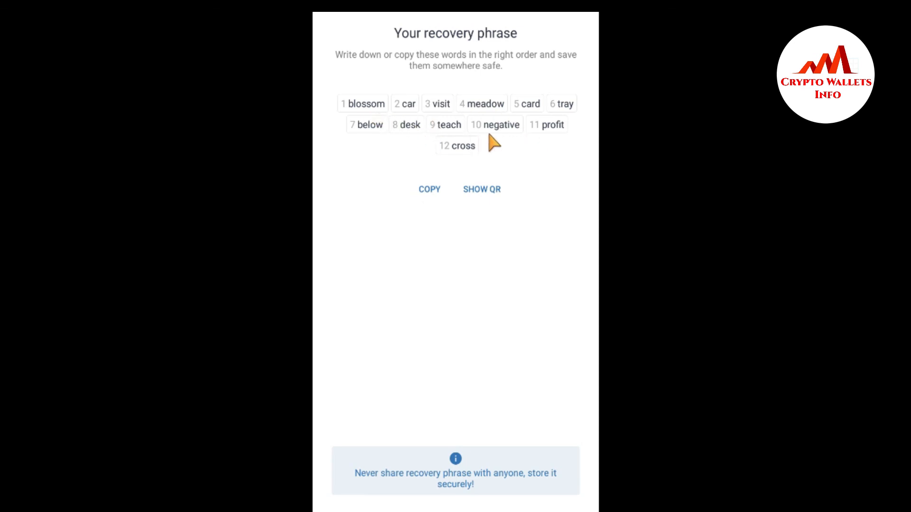